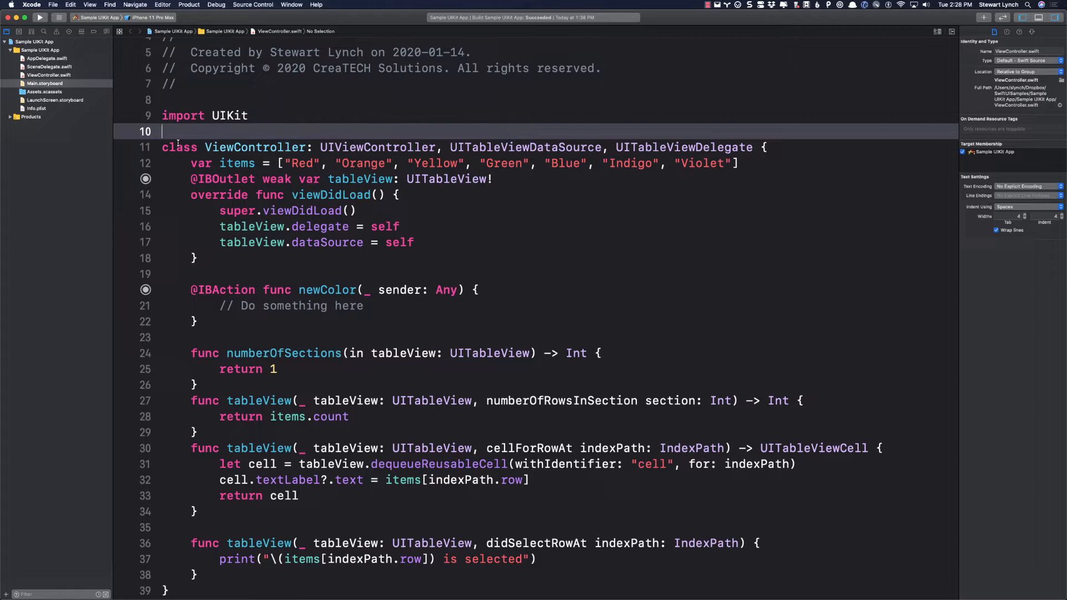
Step: Browse the code snippet library and preview the Import Statement snippet
text(import)
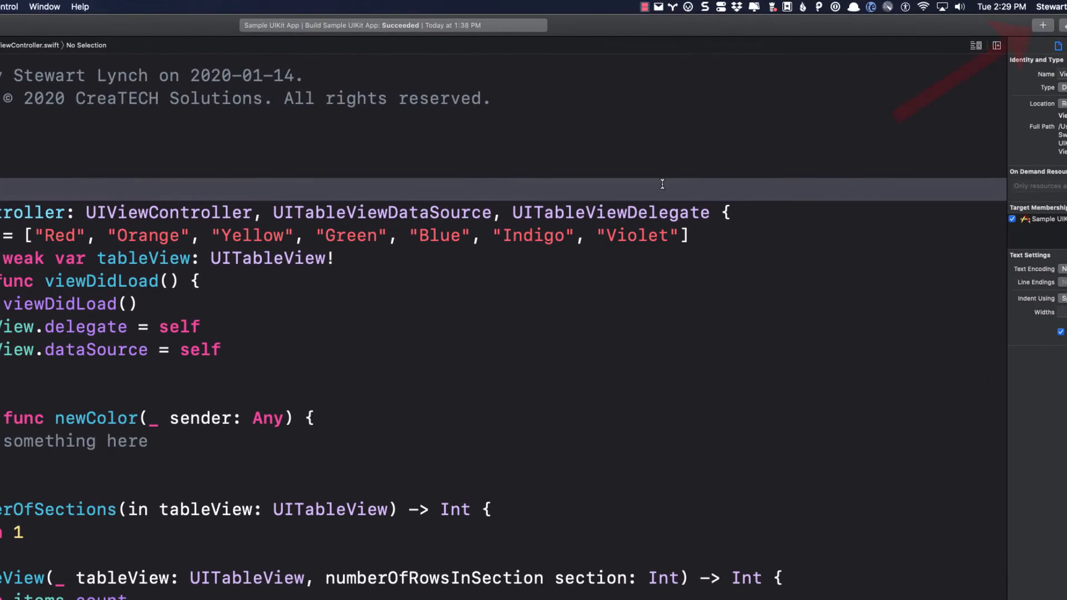
click(1044, 25)
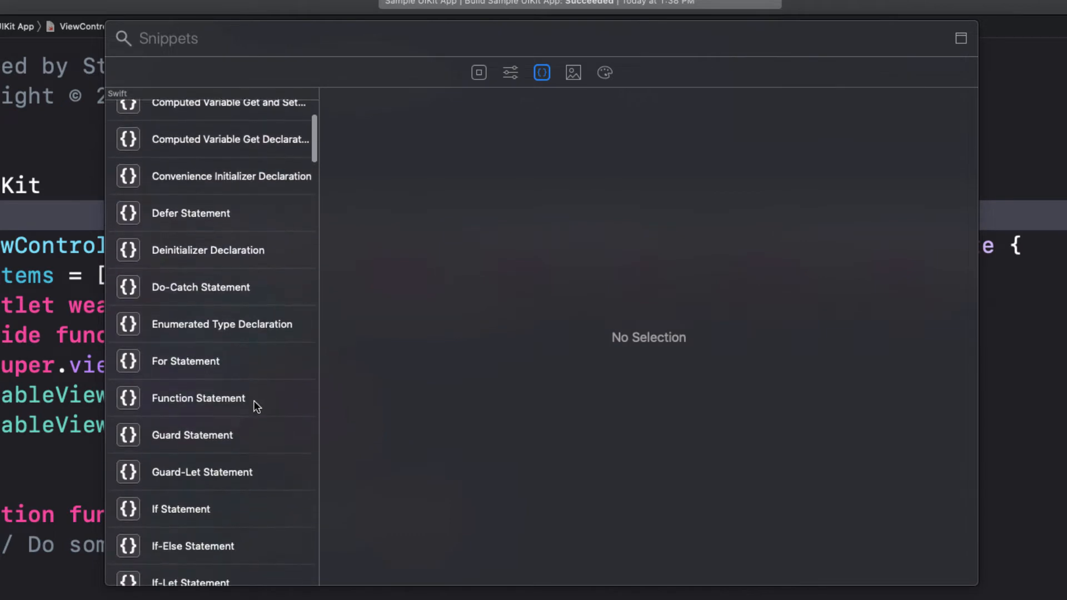
scroll(down, 3)
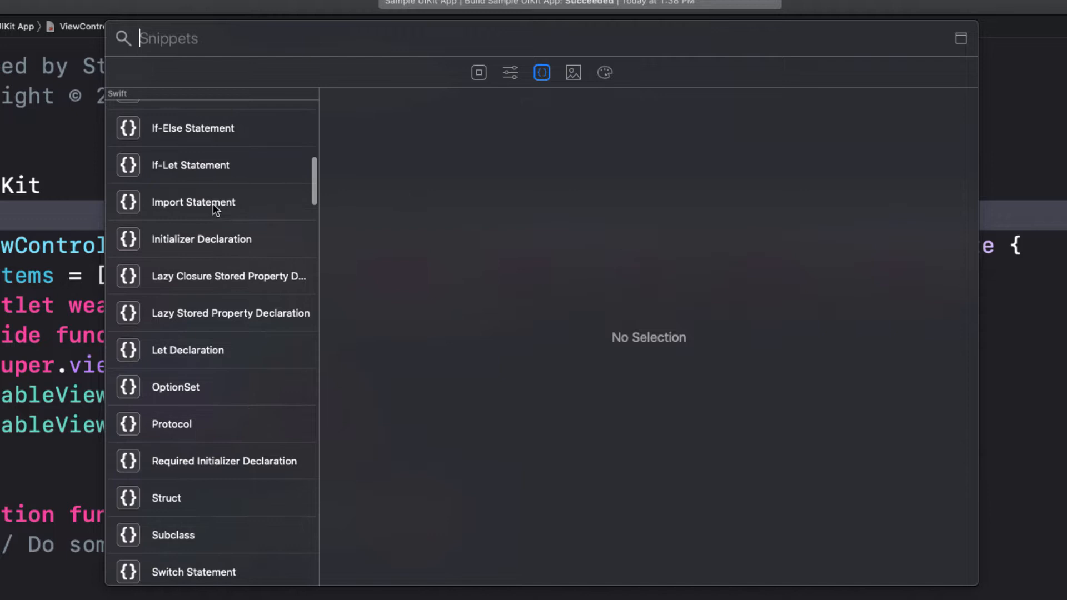
click(193, 202)
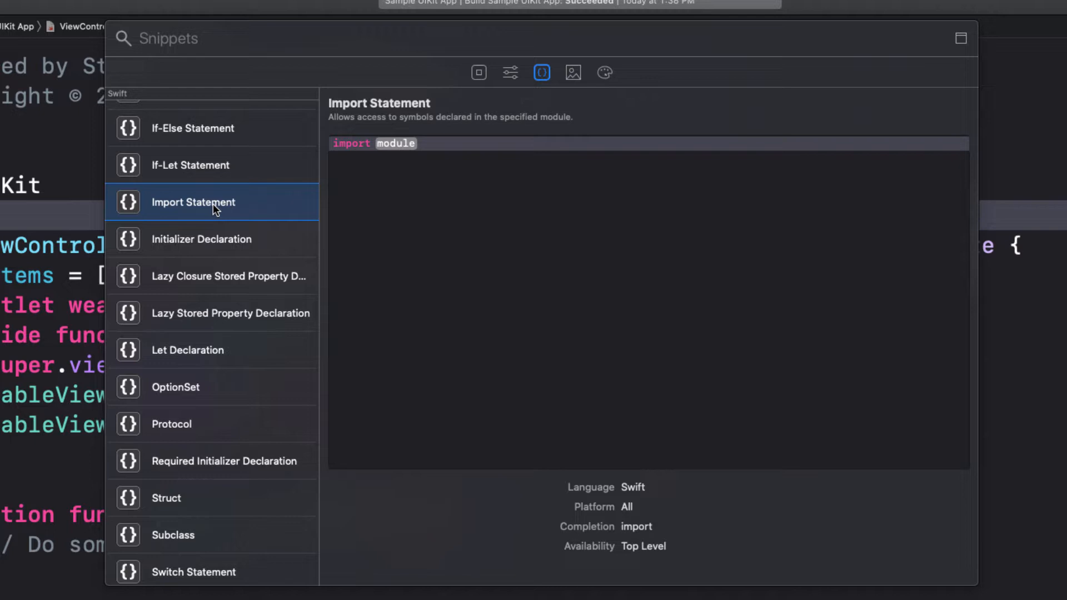
mouse_move(672, 311)
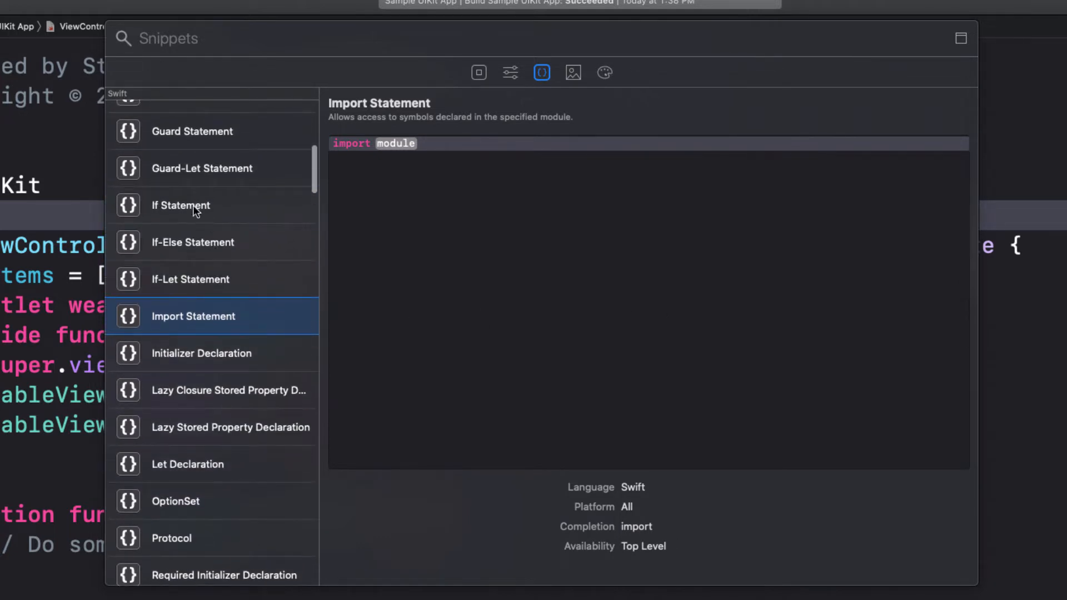
click(181, 205)
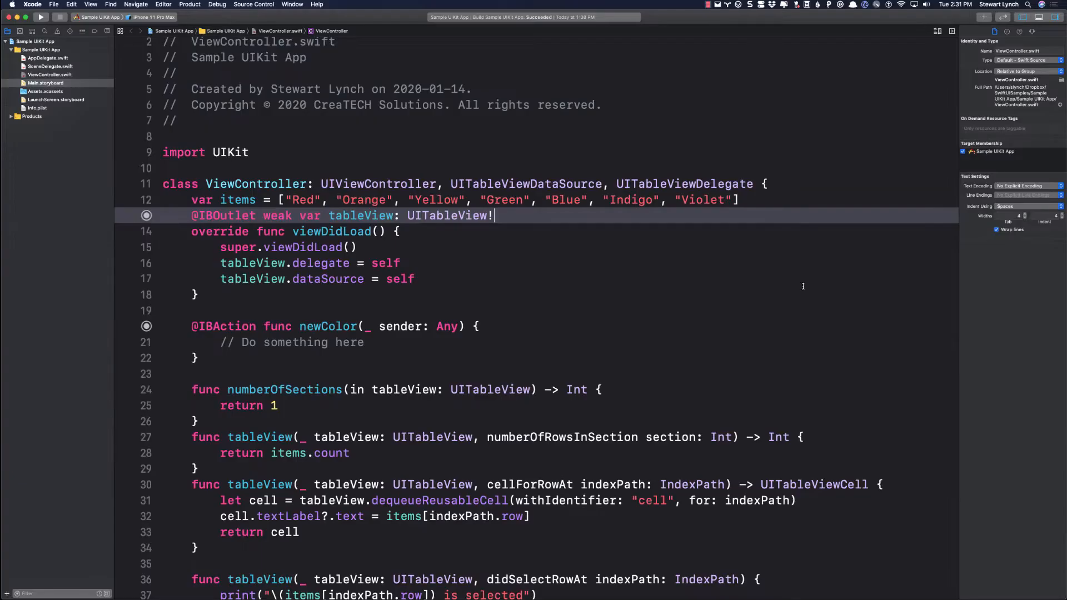
scroll(down, 3)
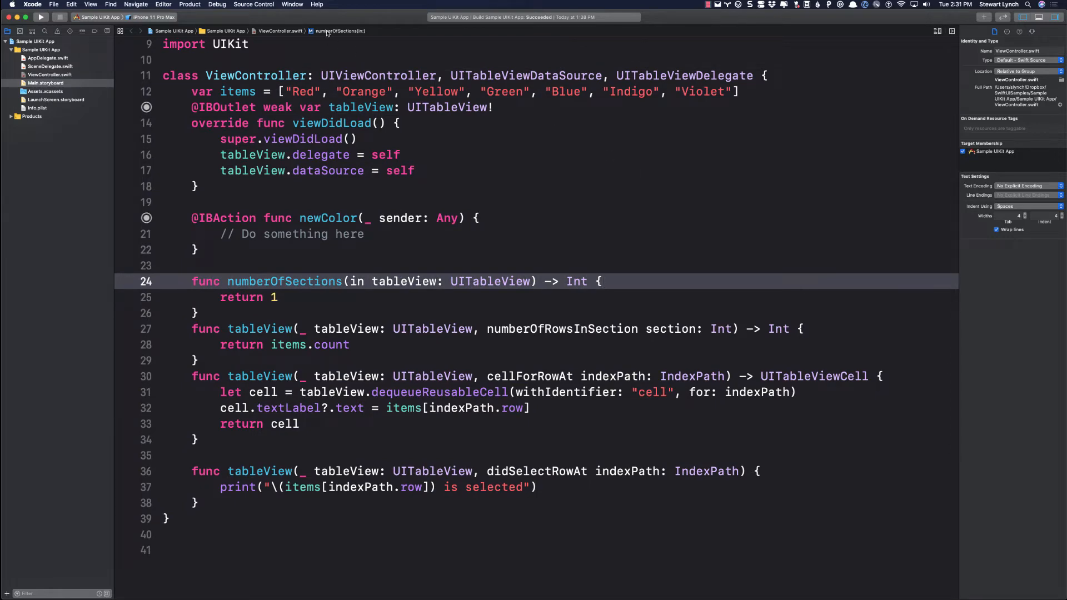
Step: List the file's members and see them grouped by the new MARK sections
click(338, 31)
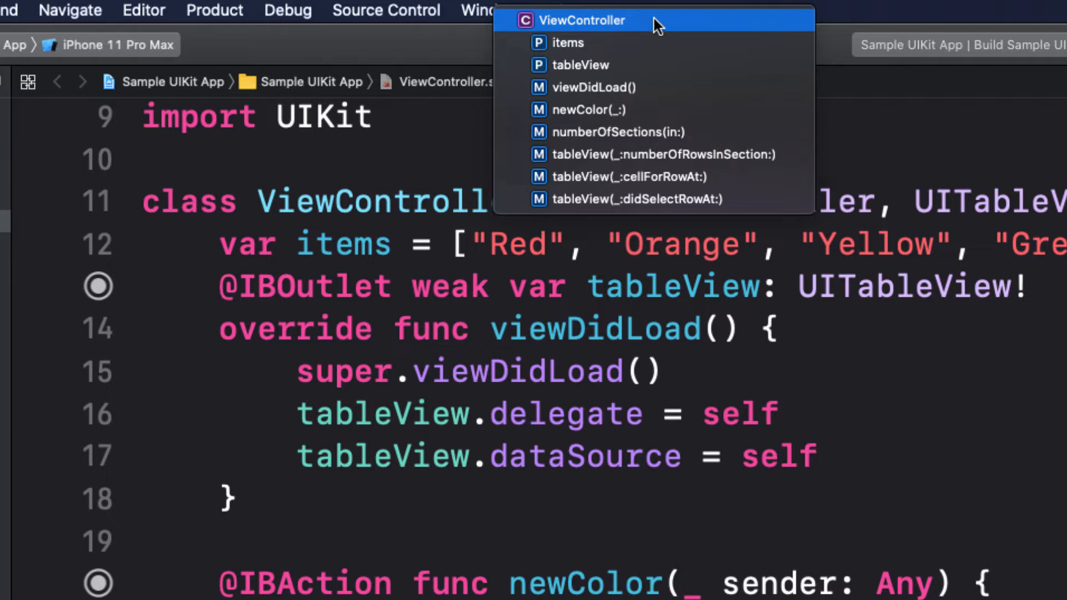
click(617, 132)
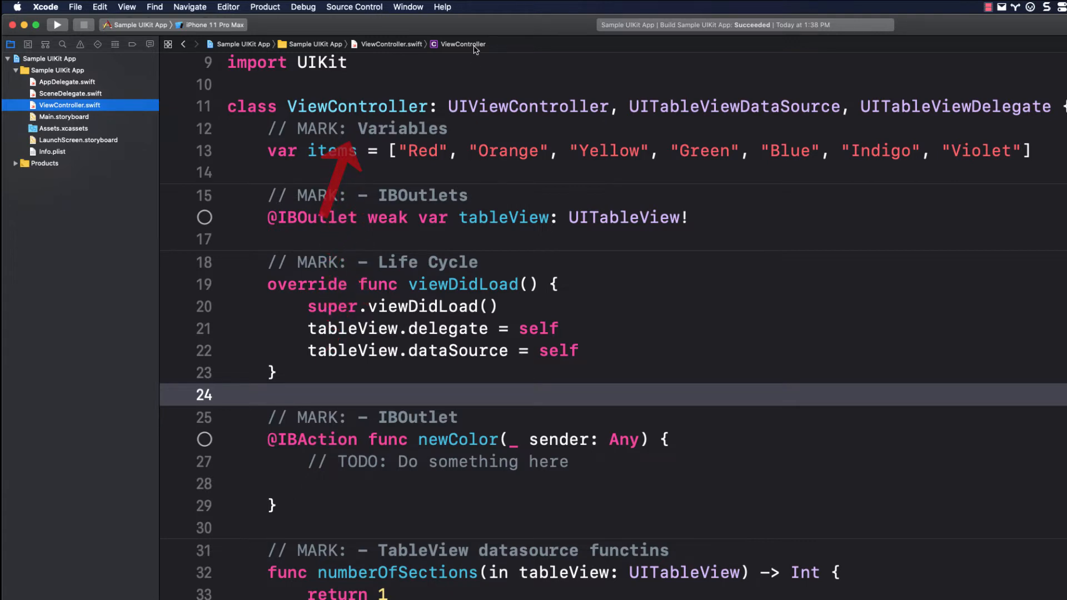
click(462, 44)
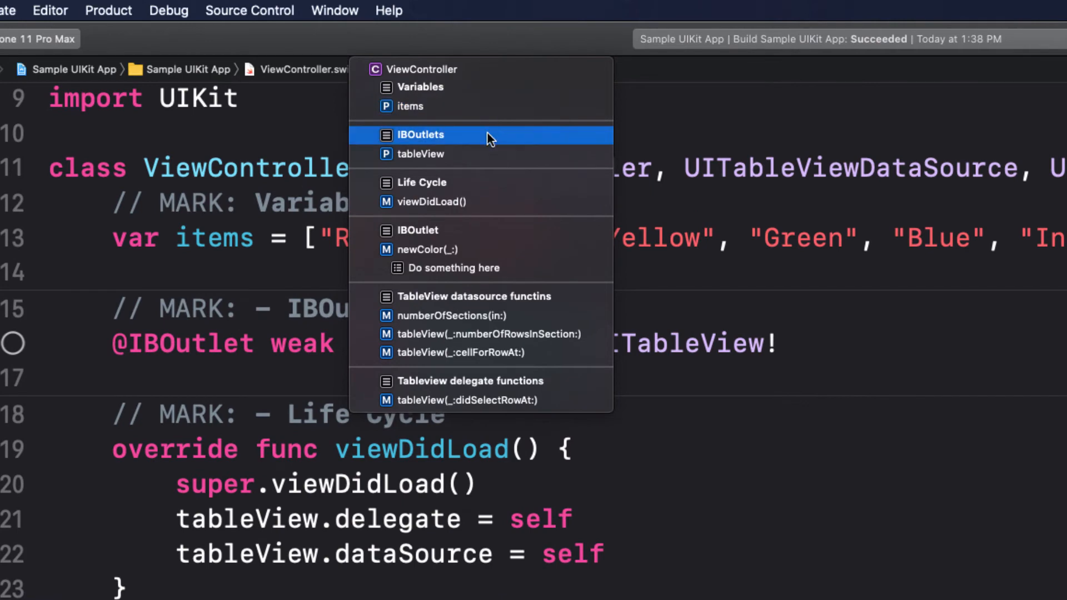
mouse_move(507, 182)
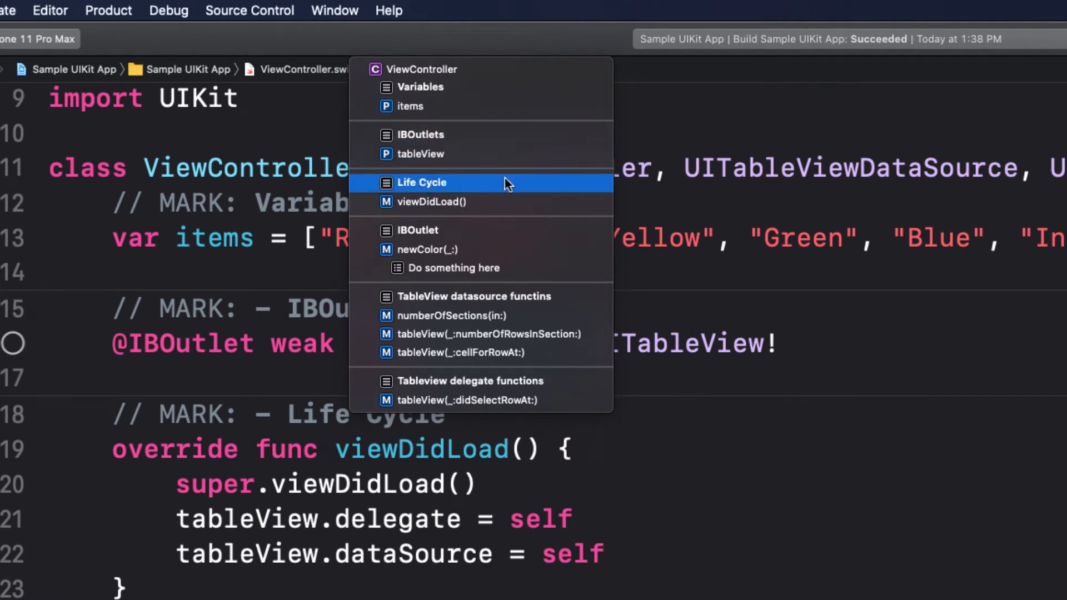
mouse_move(514, 235)
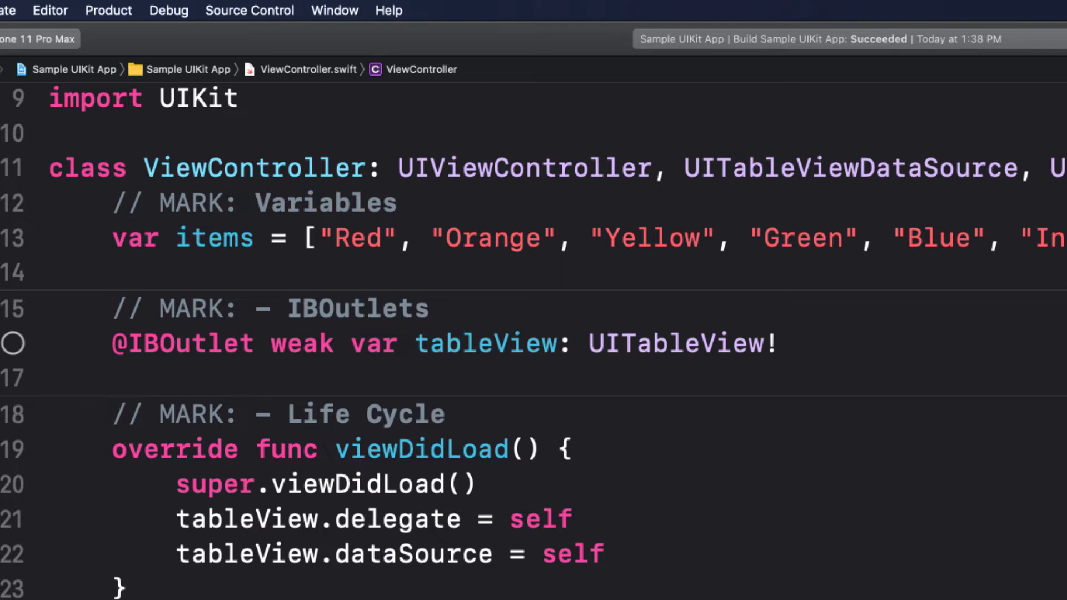
mouse_move(112, 310)
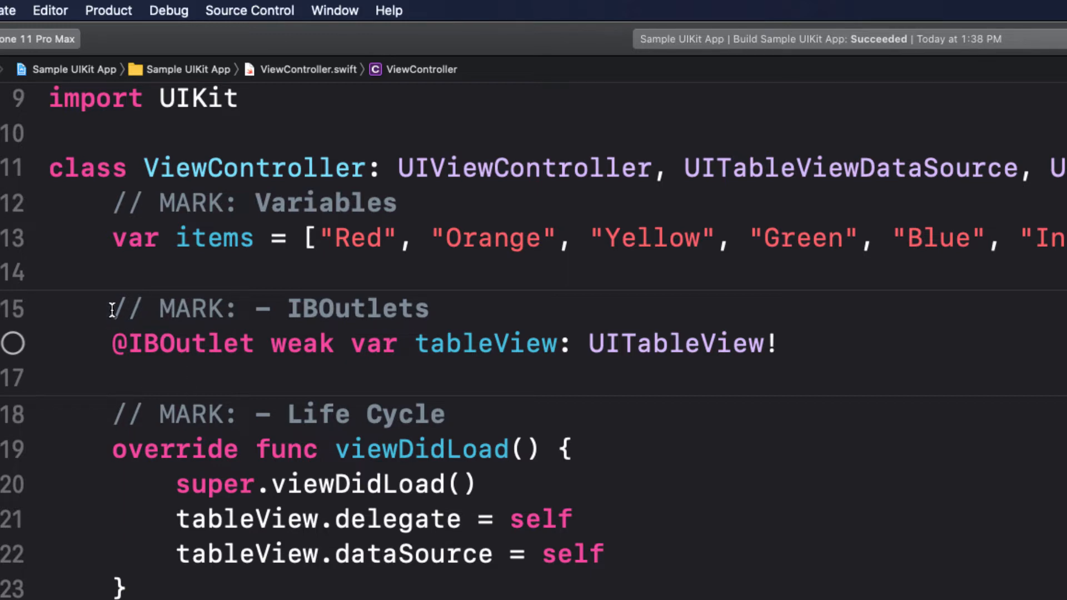
Step: Select the // MARK: - IBOutlets line and create a code snippet from it
triple_click(269, 309)
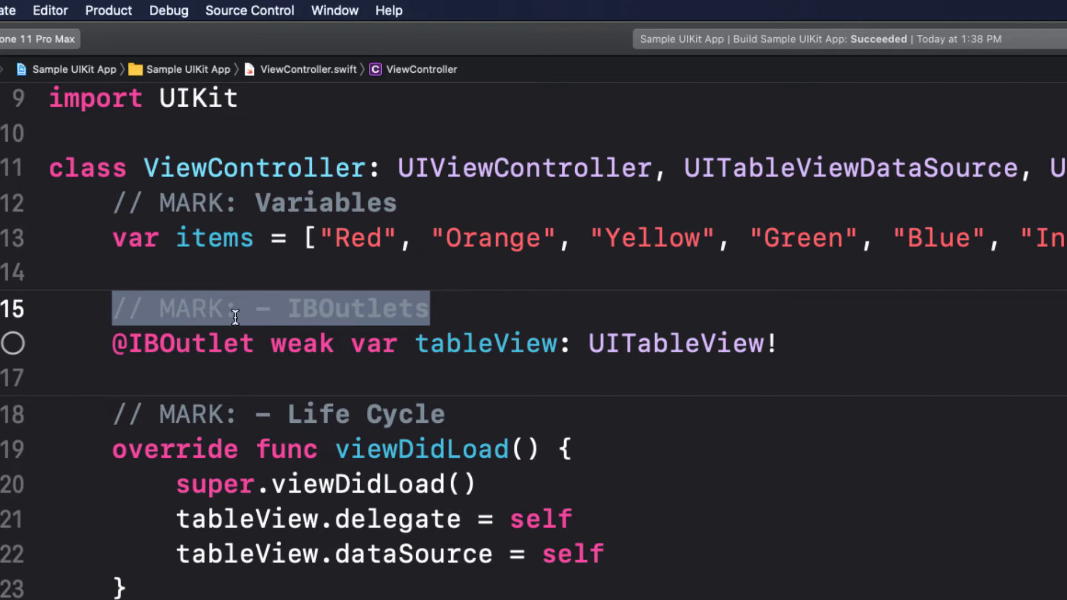
right_click(235, 314)
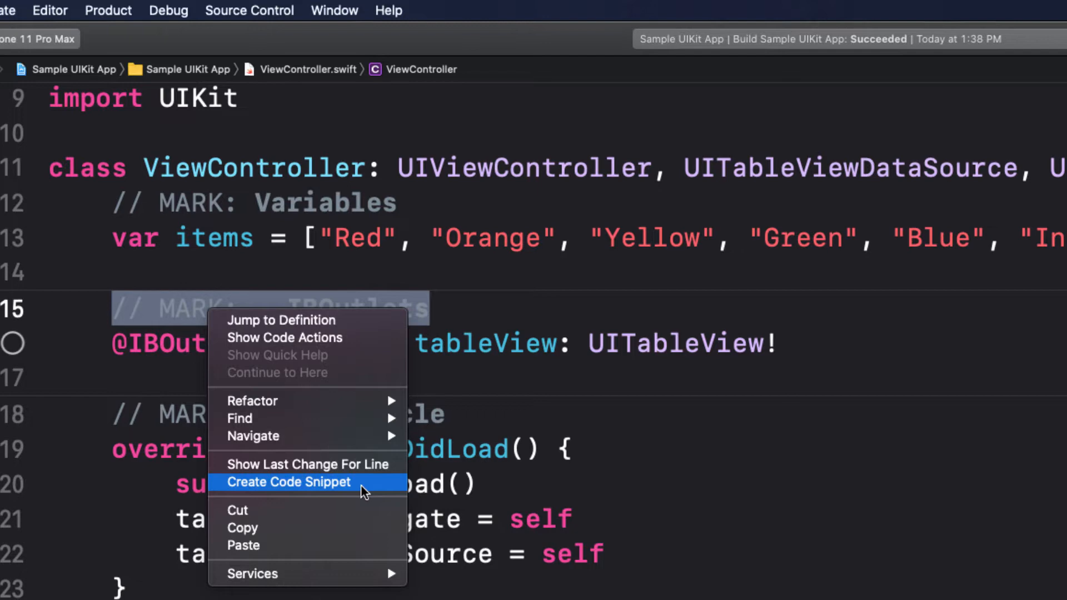
click(288, 482)
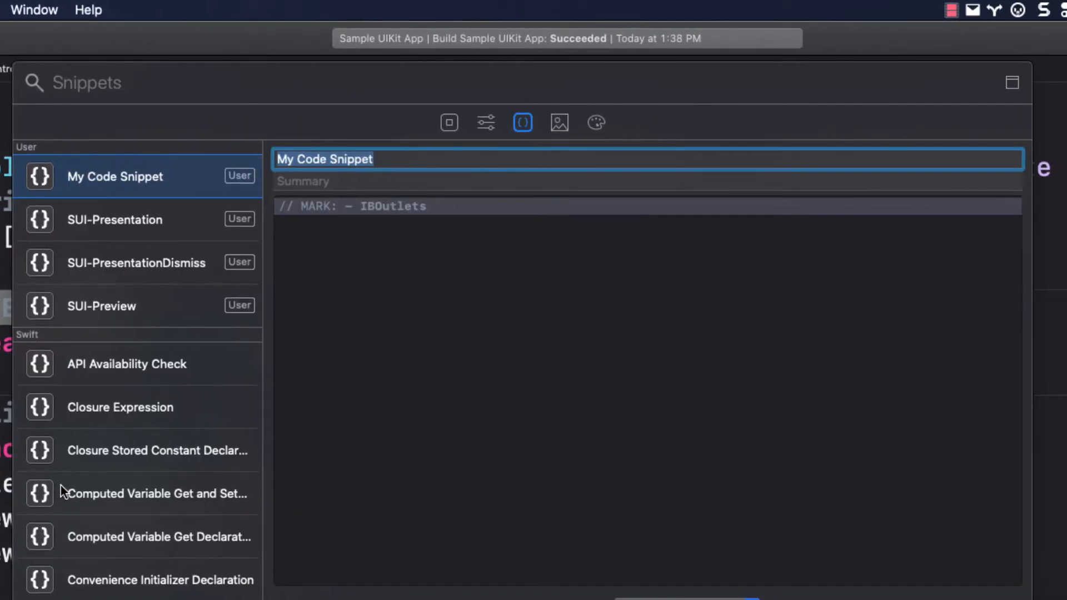
Step: Name the snippet 'MARK with line preceding' with the summary 'Creates a pragma MARK'
text(MARK with line preceding)
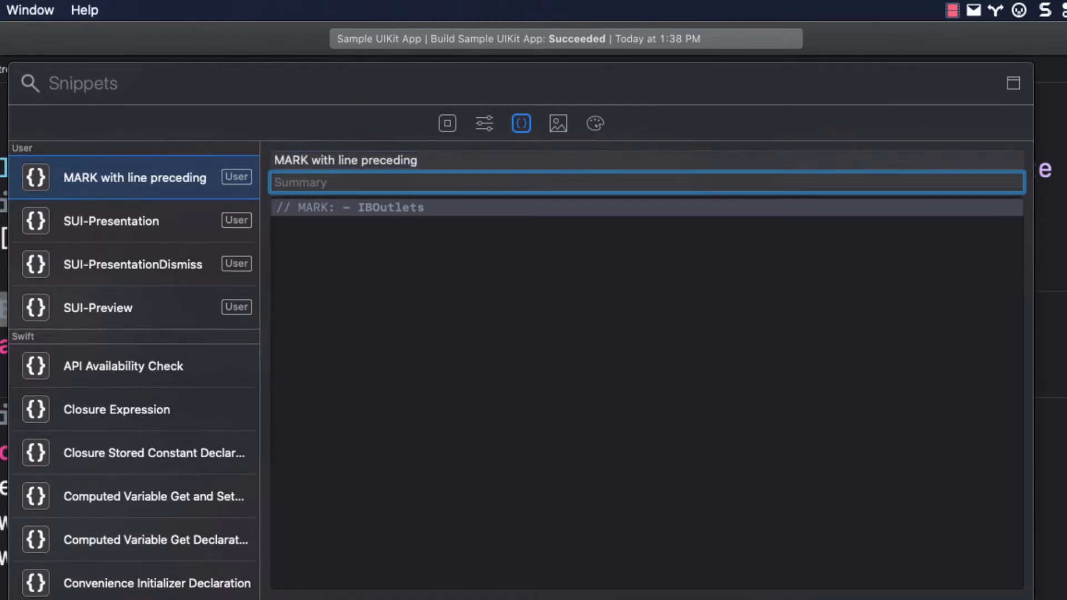
text(Creates)
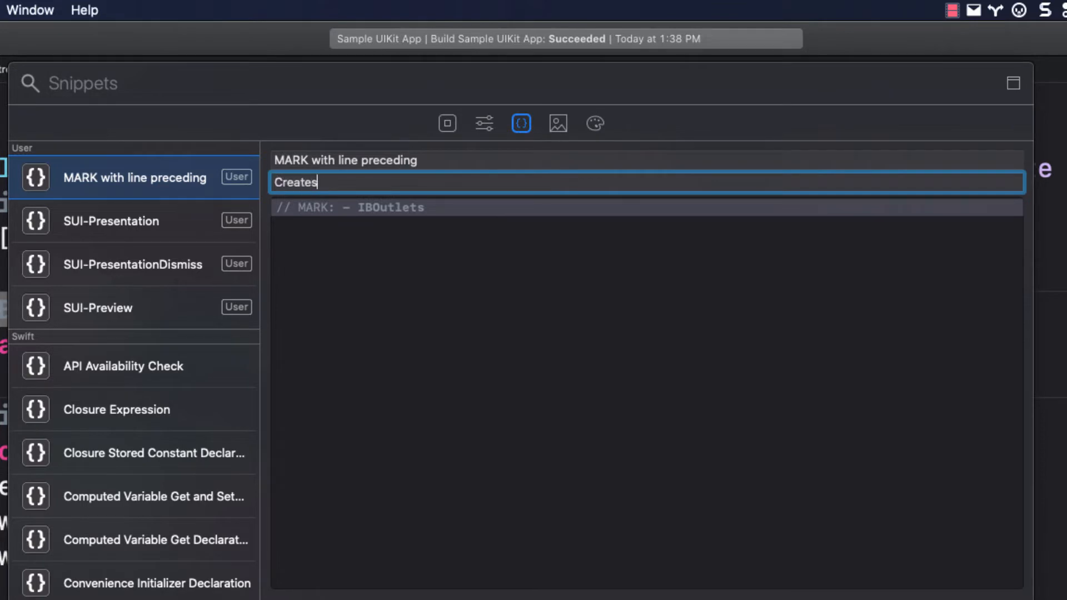
text(a pragma MARJJ)
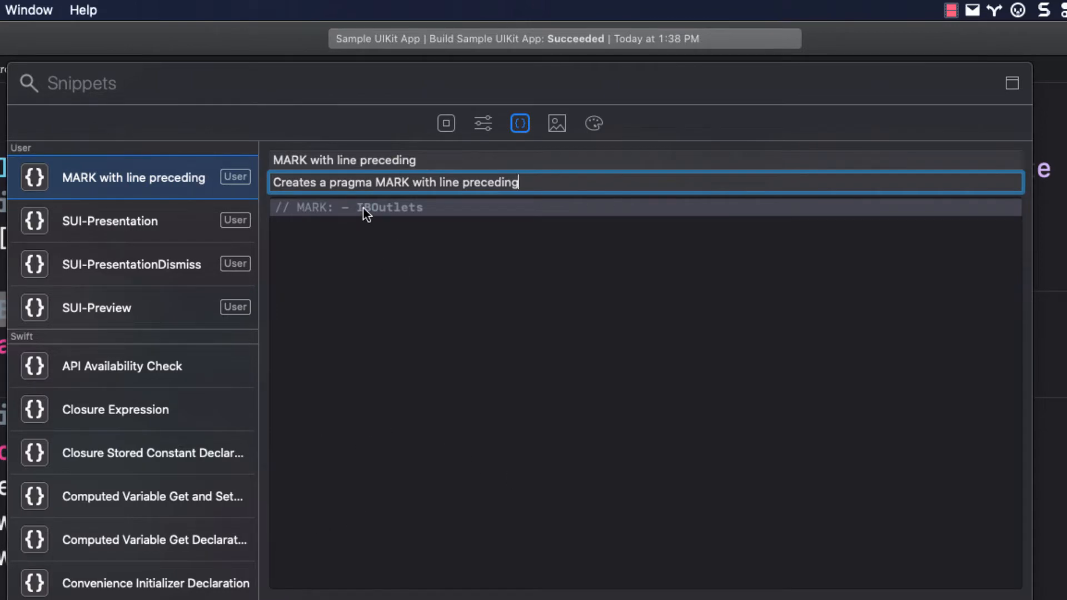
Step: Replace IBOutlets in the snippet body with a <#TITLE#> placeholder
double_click(386, 207)
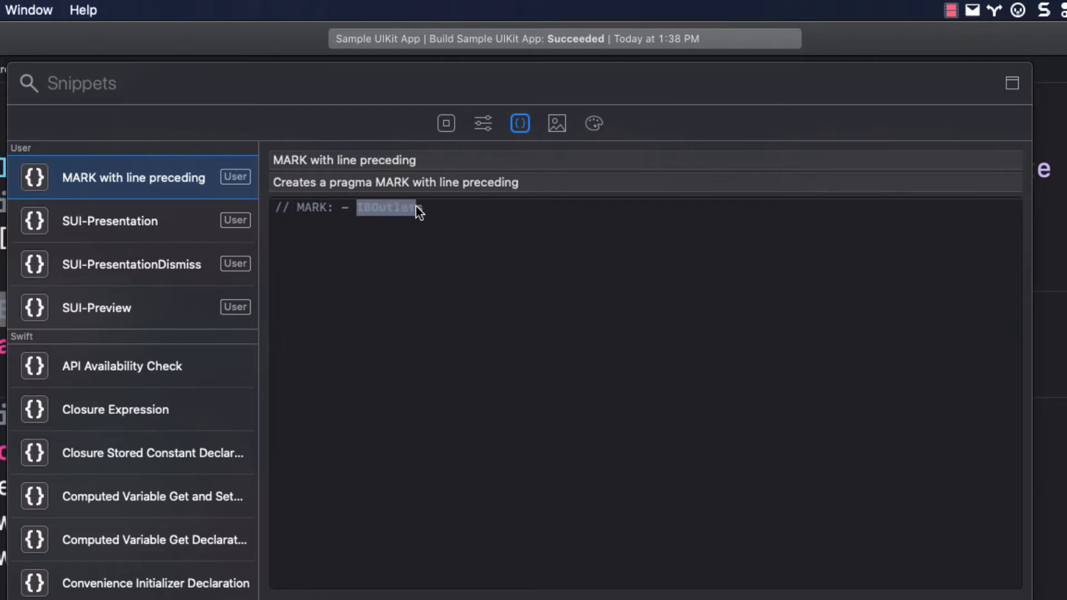
mouse_move(718, 423)
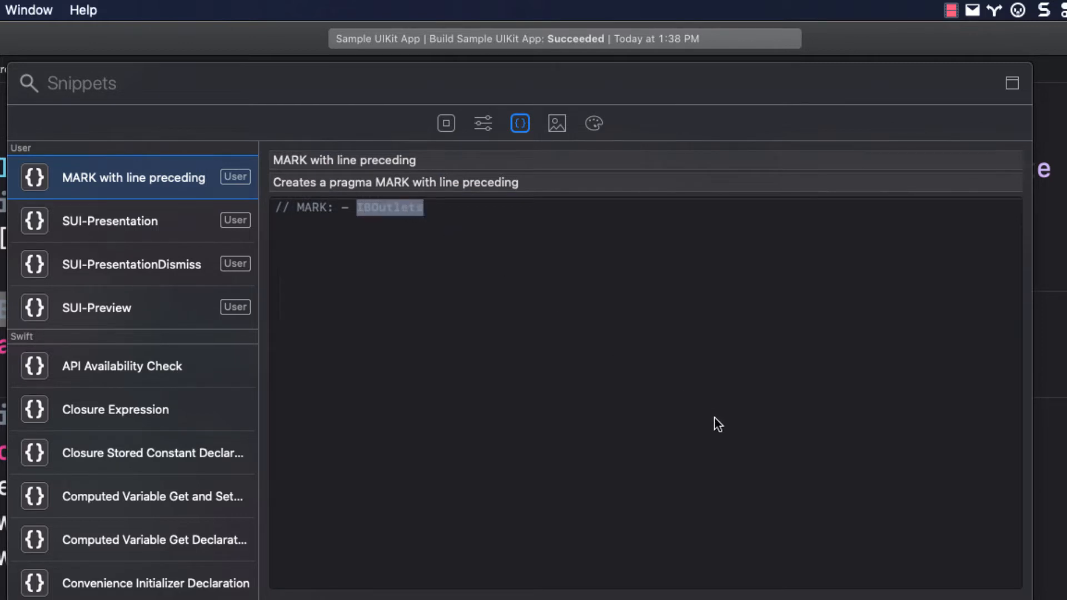
text(T)
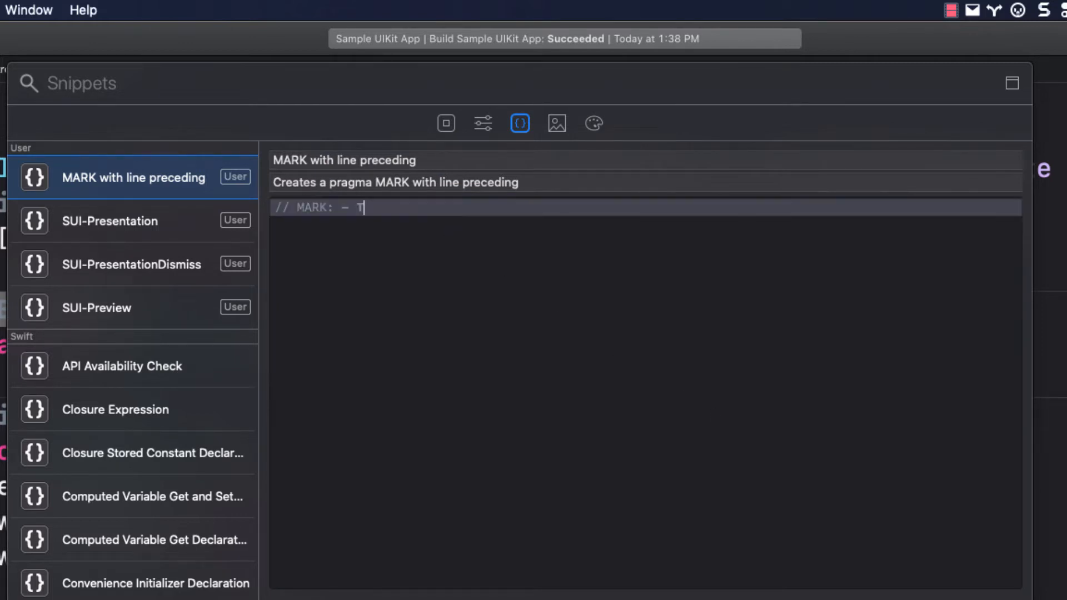
text(I)
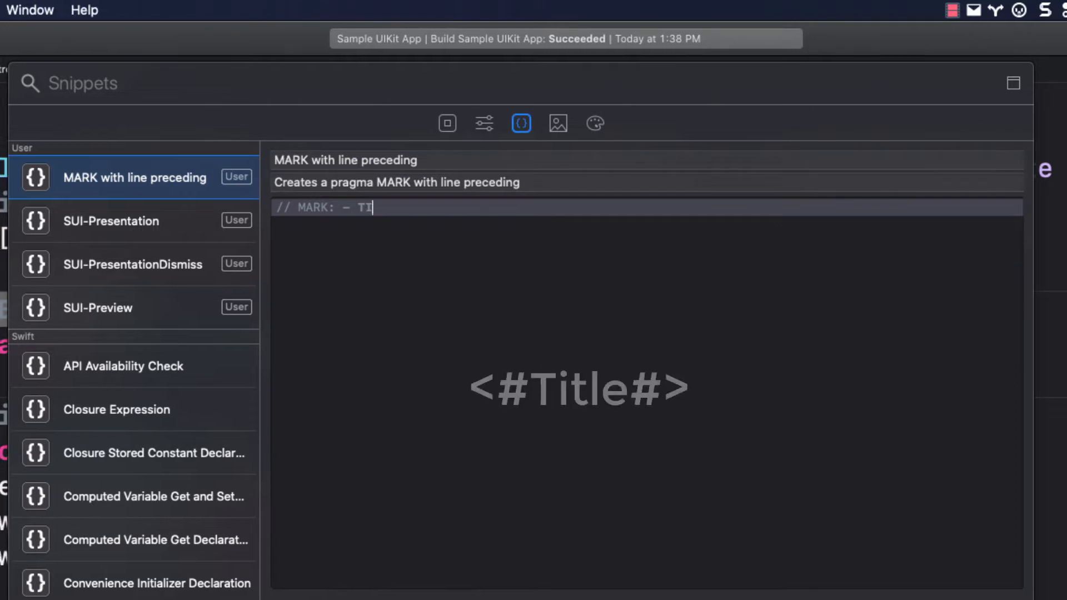
text(TLE)
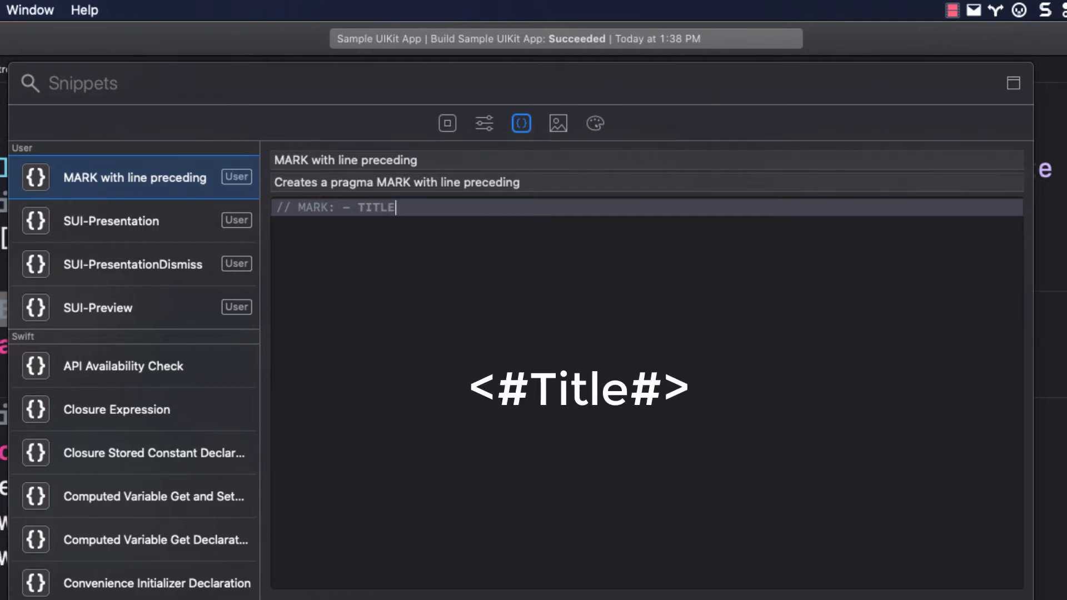
mouse_move(423, 274)
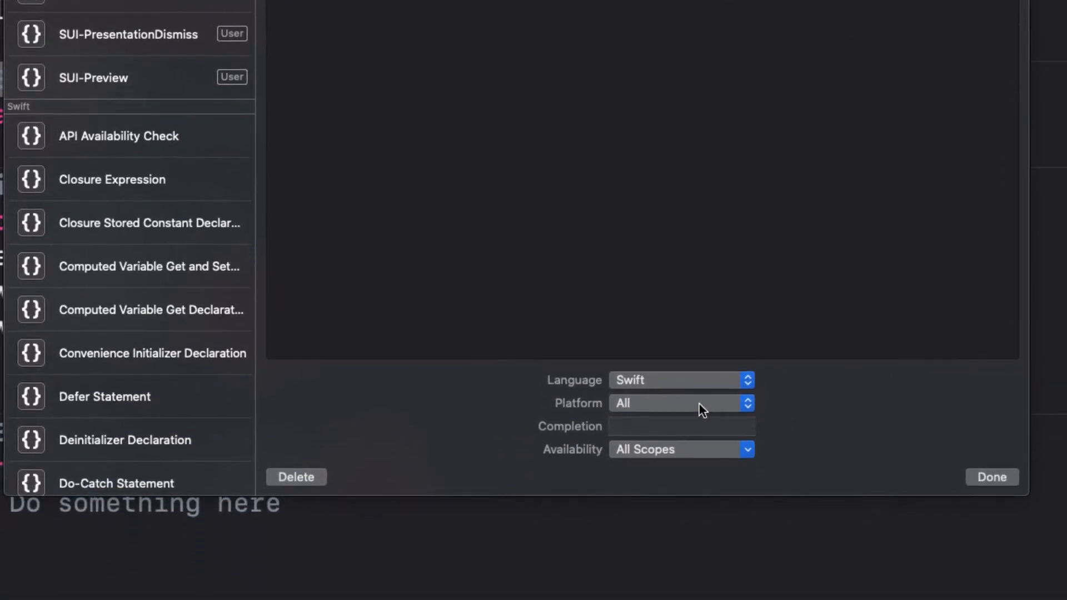
Step: Keep availability All Scopes and give the snippet the completion shortcut sw_MARK -
click(680, 449)
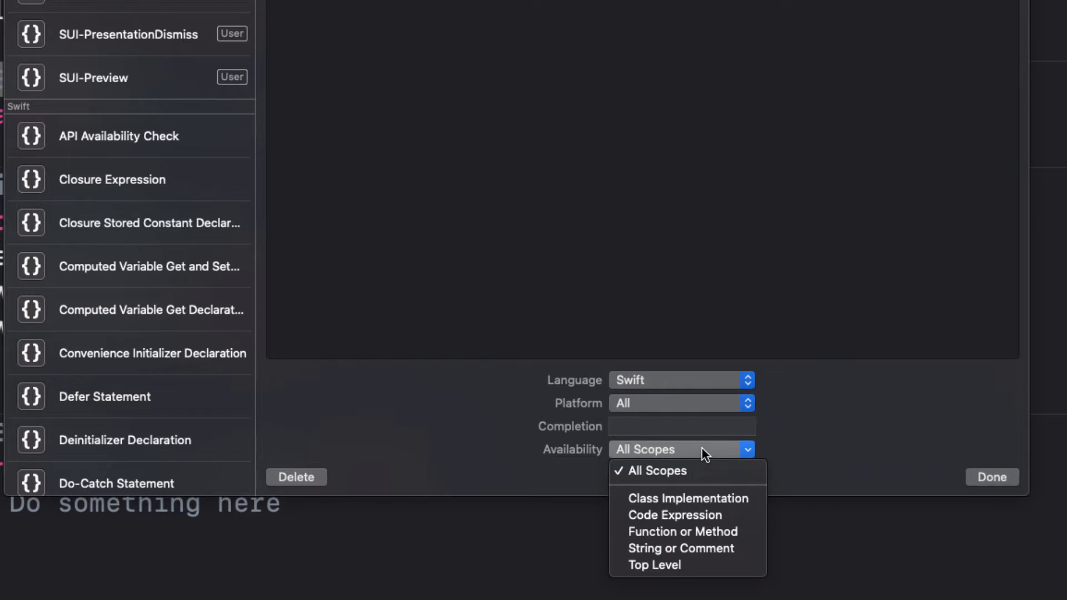
click(656, 470)
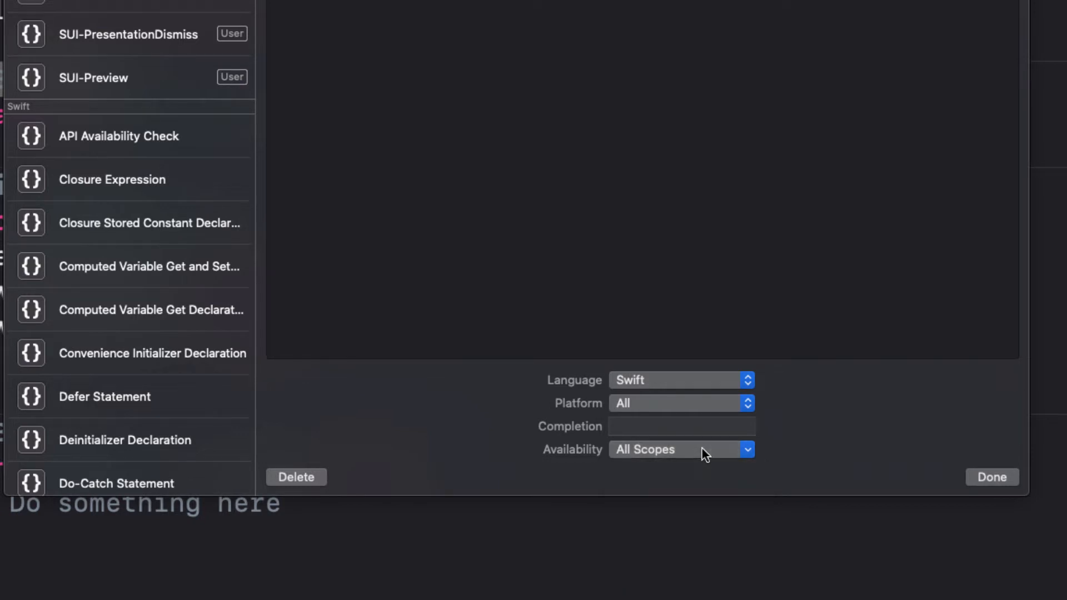
click(680, 427)
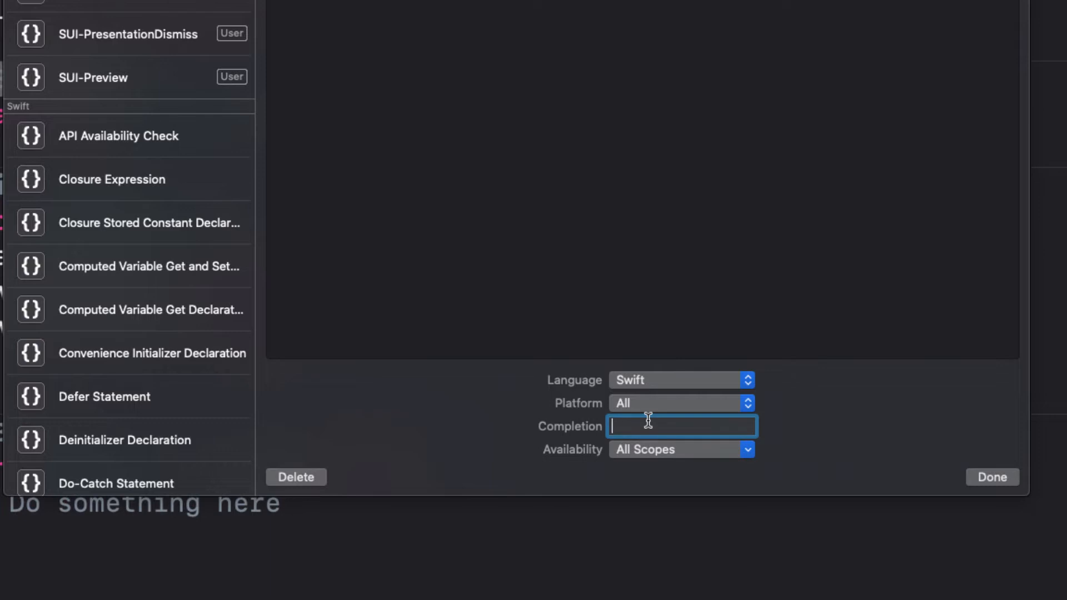
text(sw)
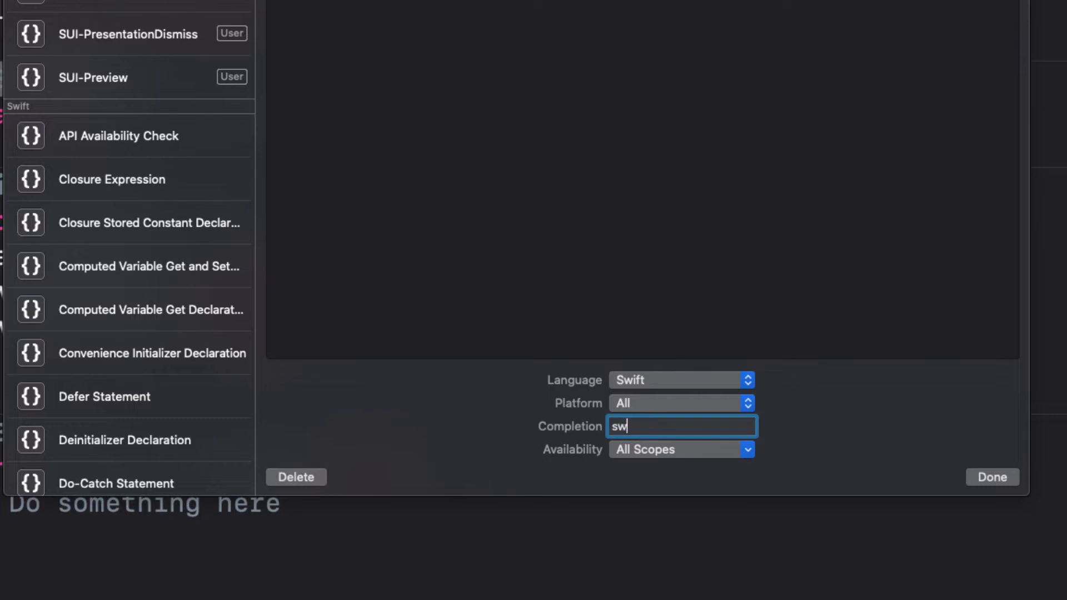
text(_MAR)
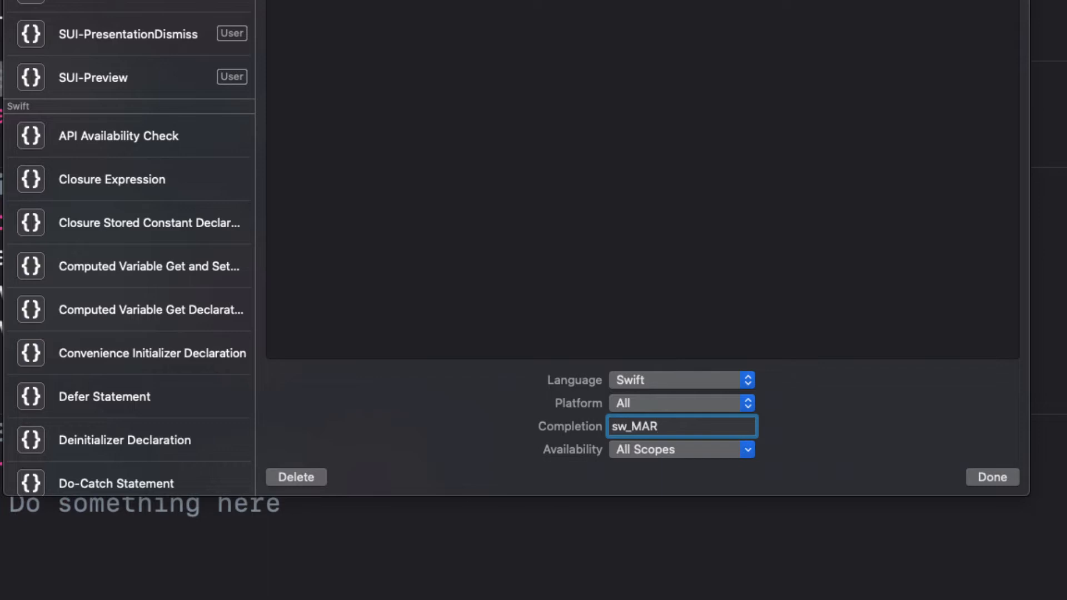
text(K)
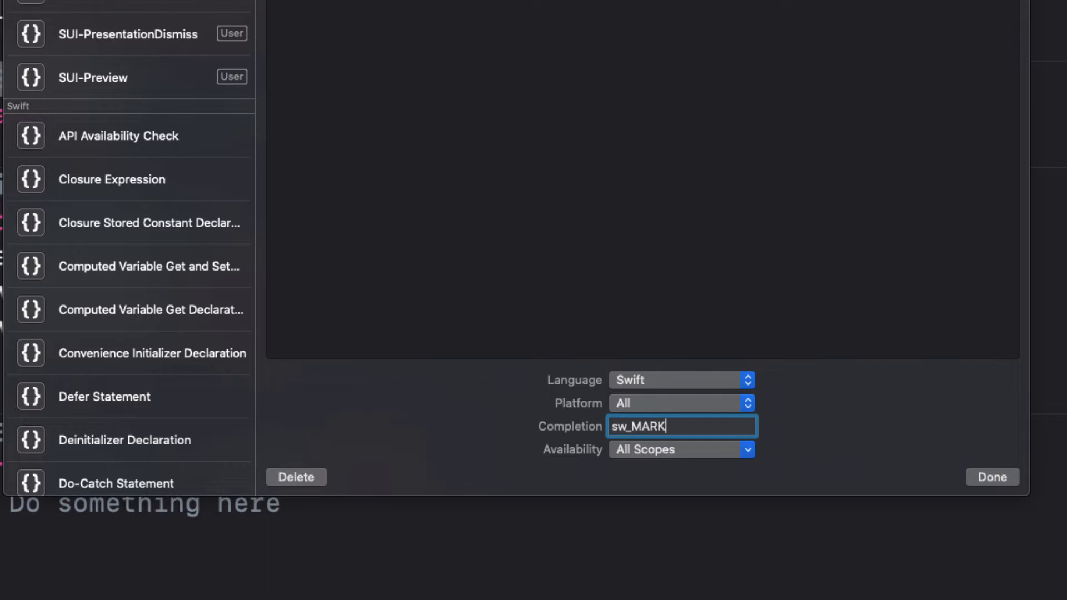
text(-)
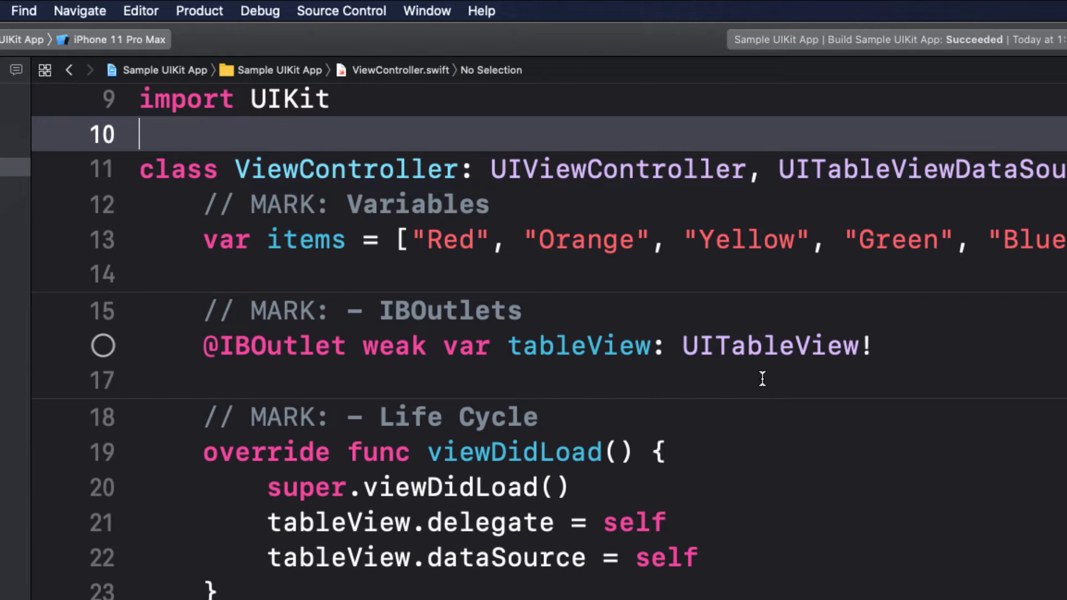
mouse_move(551, 413)
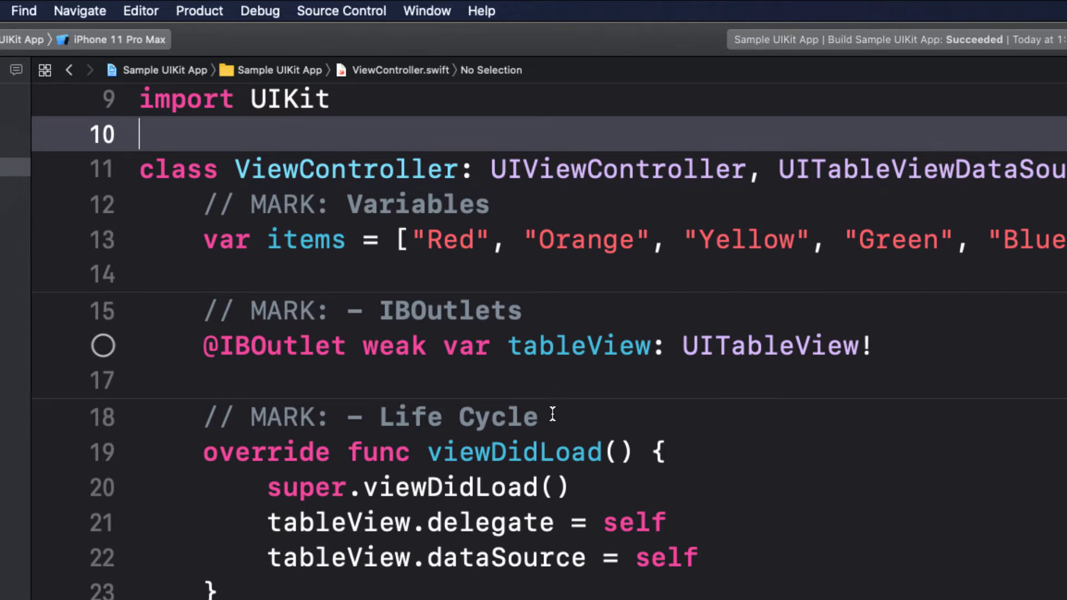
Step: Replace the Life Cycle comment with the sw_MARK snippet, titled 'Life Cycle'
double_click(388, 417)
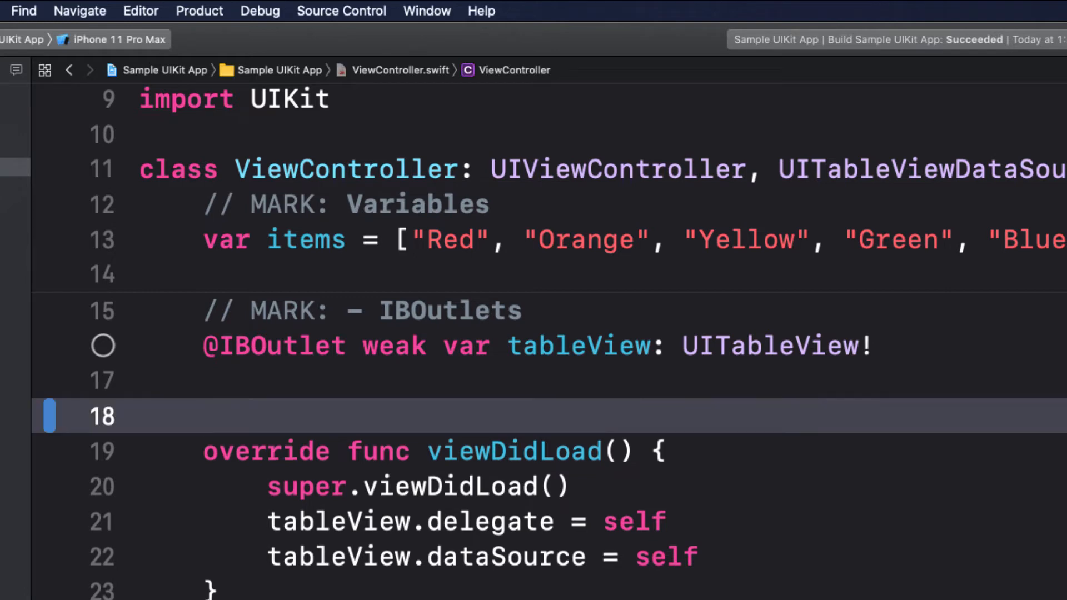
text(sw)
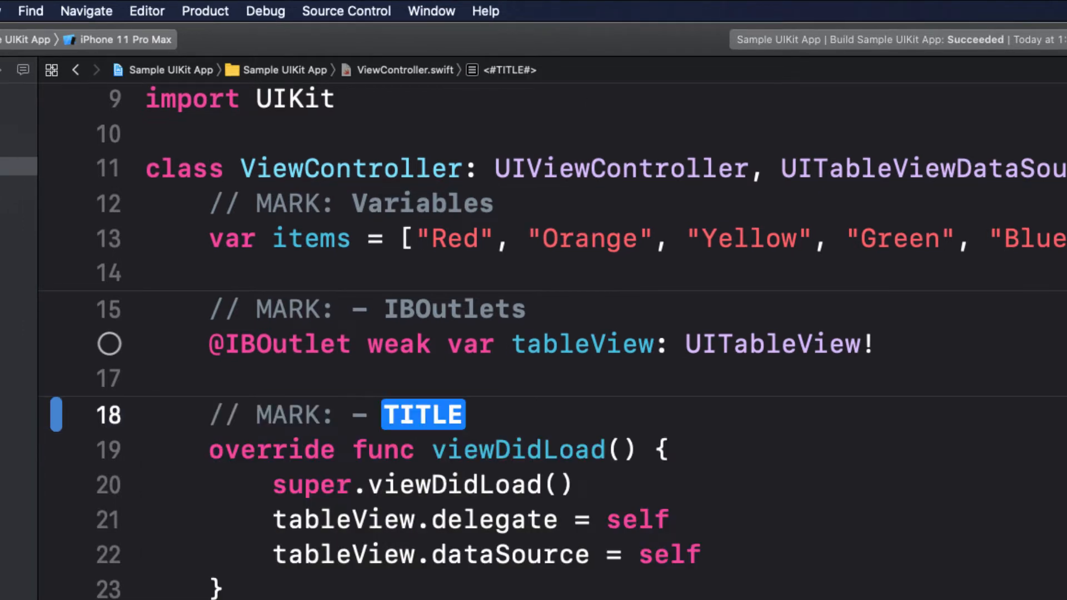
text(L)
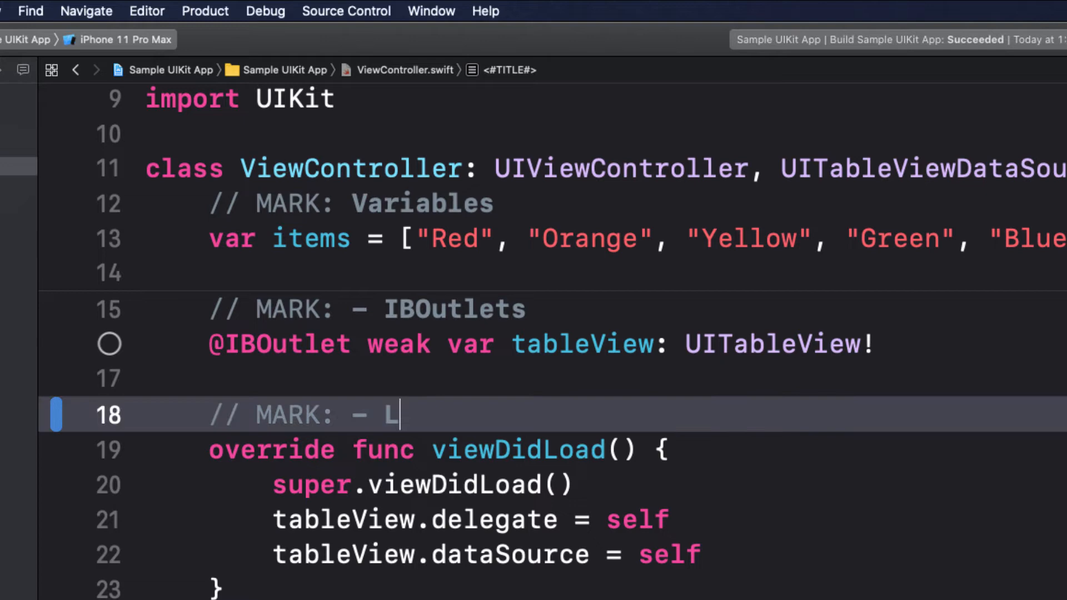
text(ife Cyc)
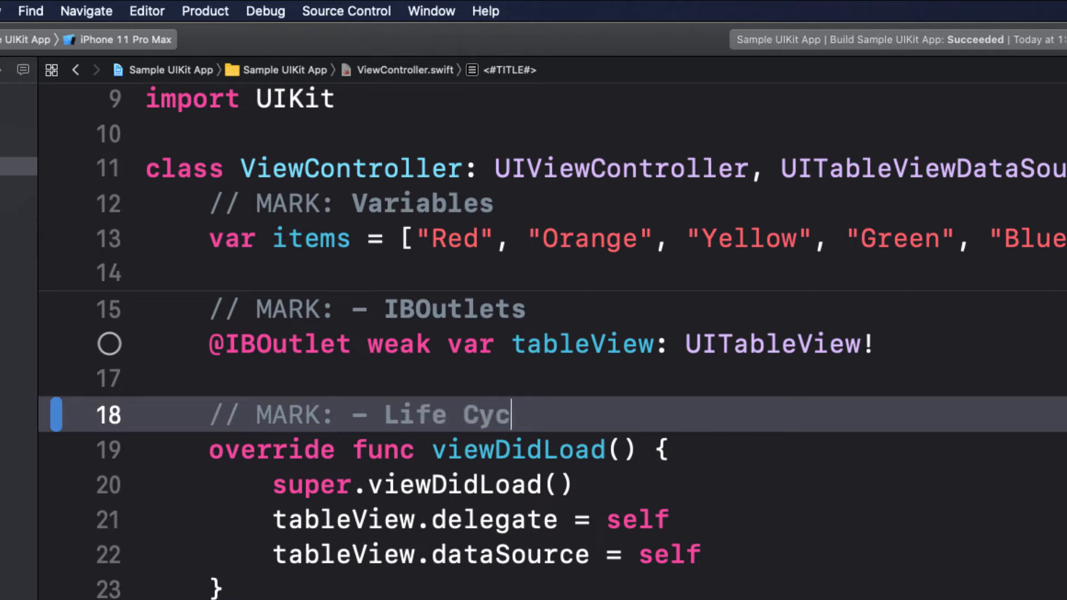
text(le)
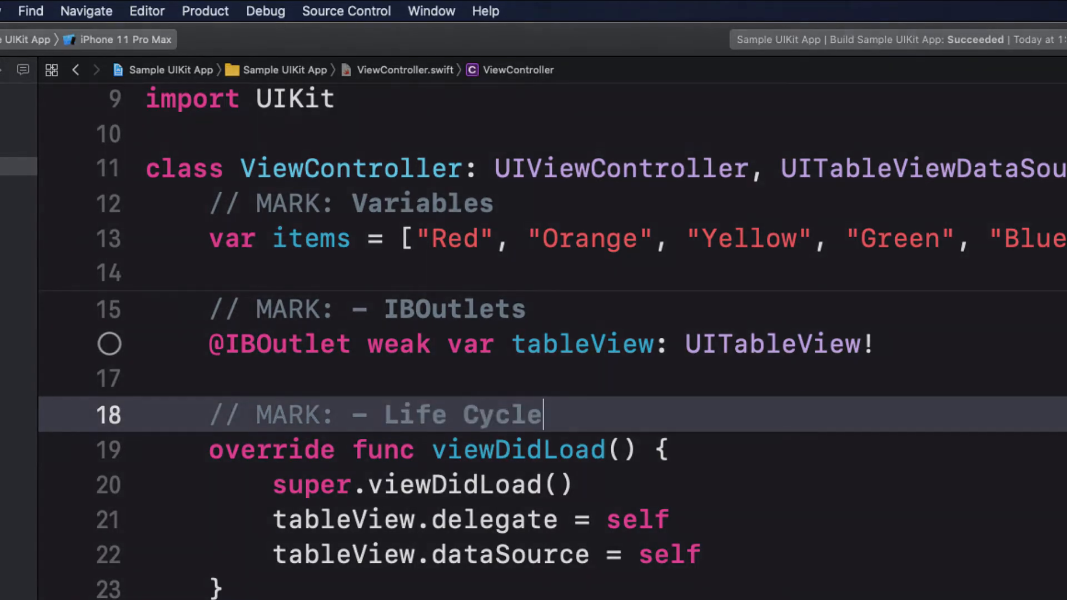
click(292, 4)
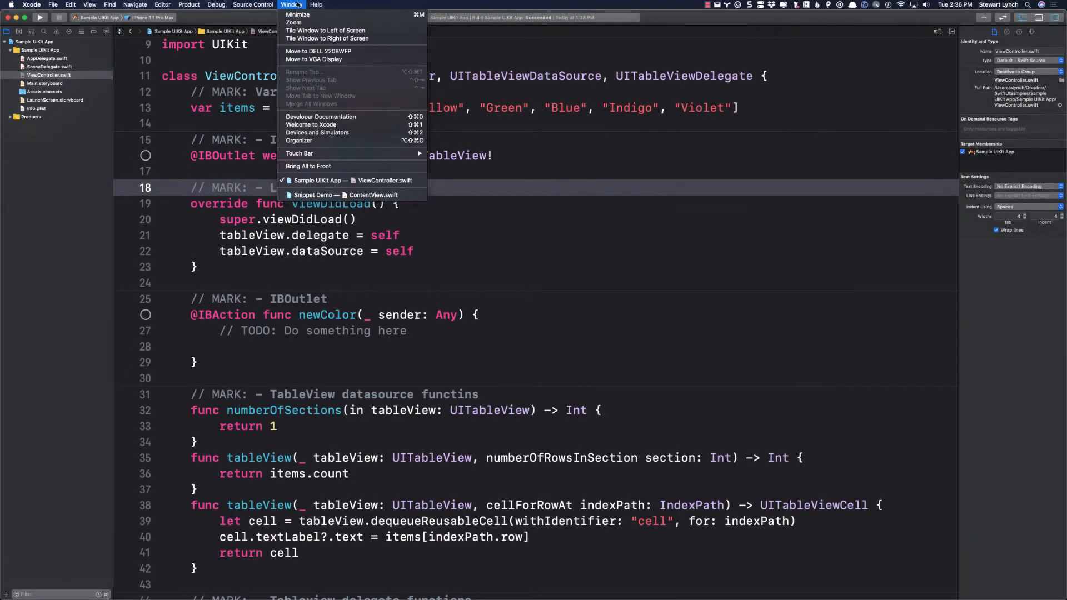
Step: Switch to Snippet Demo, present and dismiss the modal in the preview, and show ModalPresentation.swift
click(345, 195)
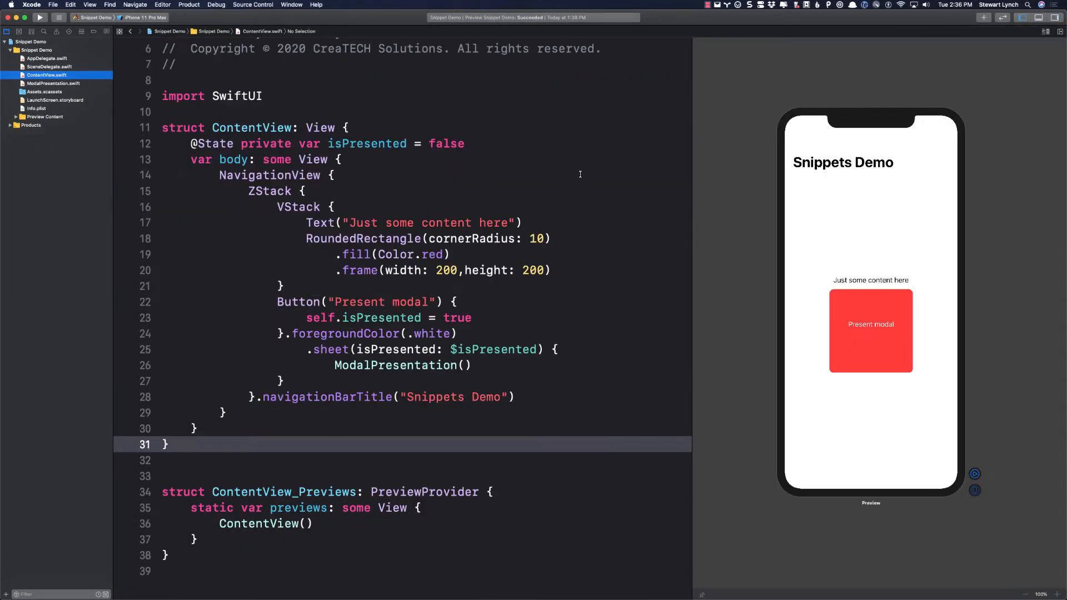
mouse_move(679, 232)
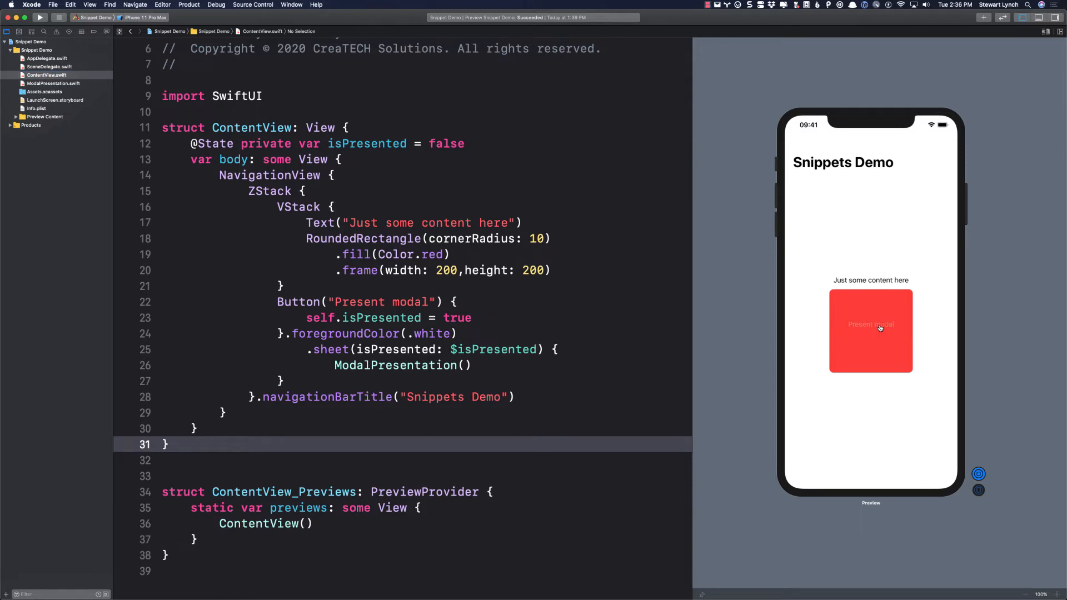
click(871, 330)
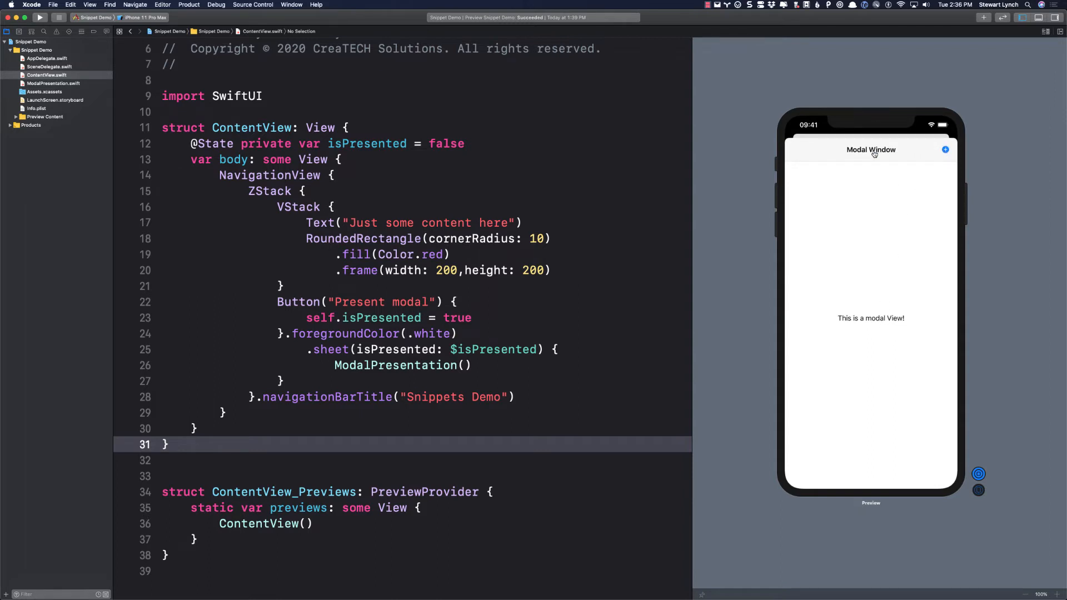
click(945, 149)
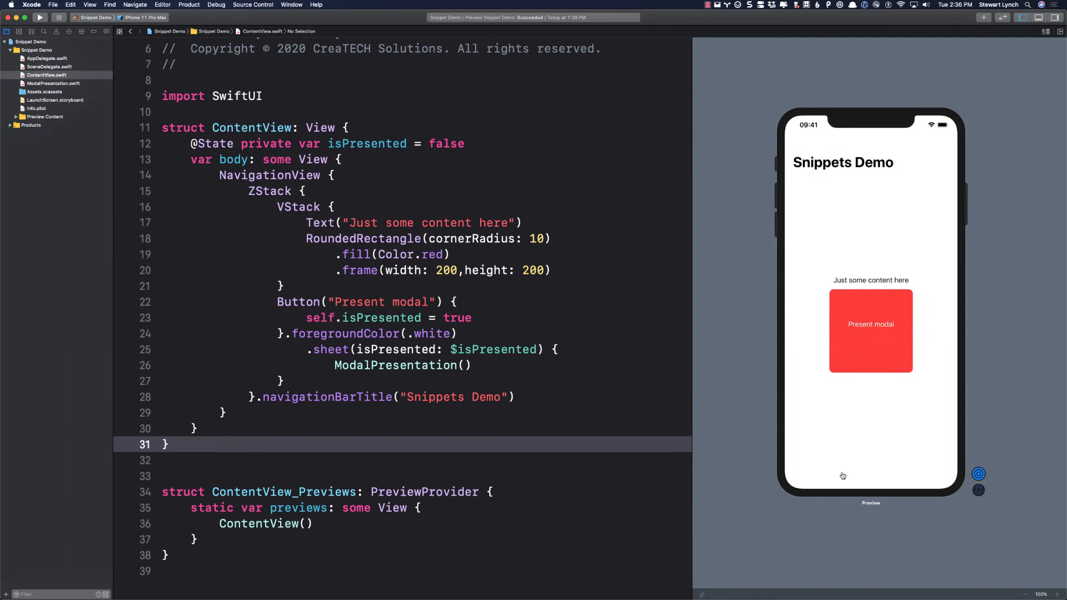
mouse_move(841, 473)
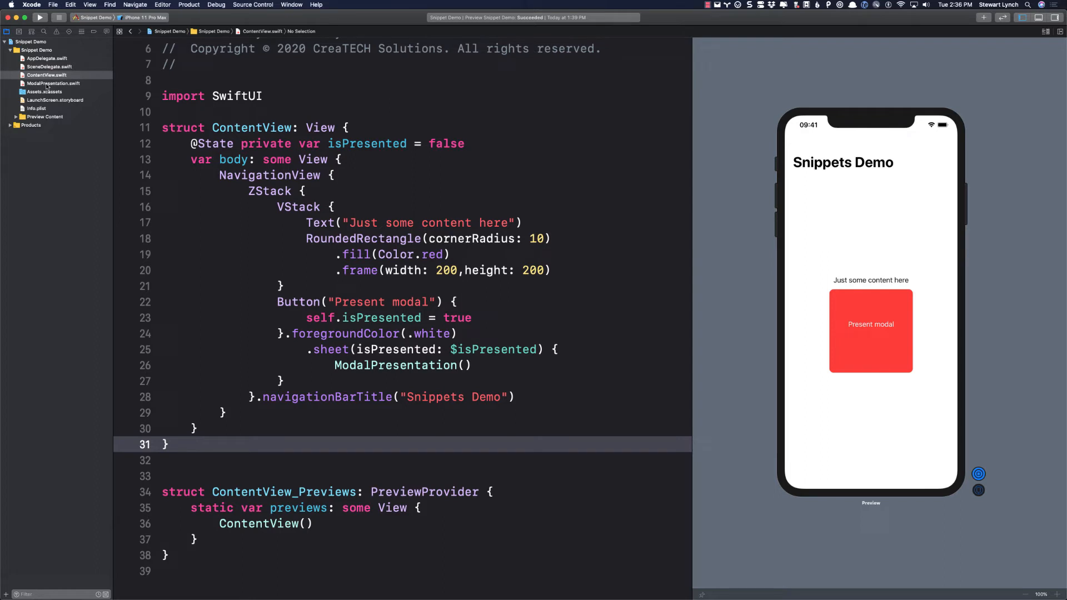
click(54, 84)
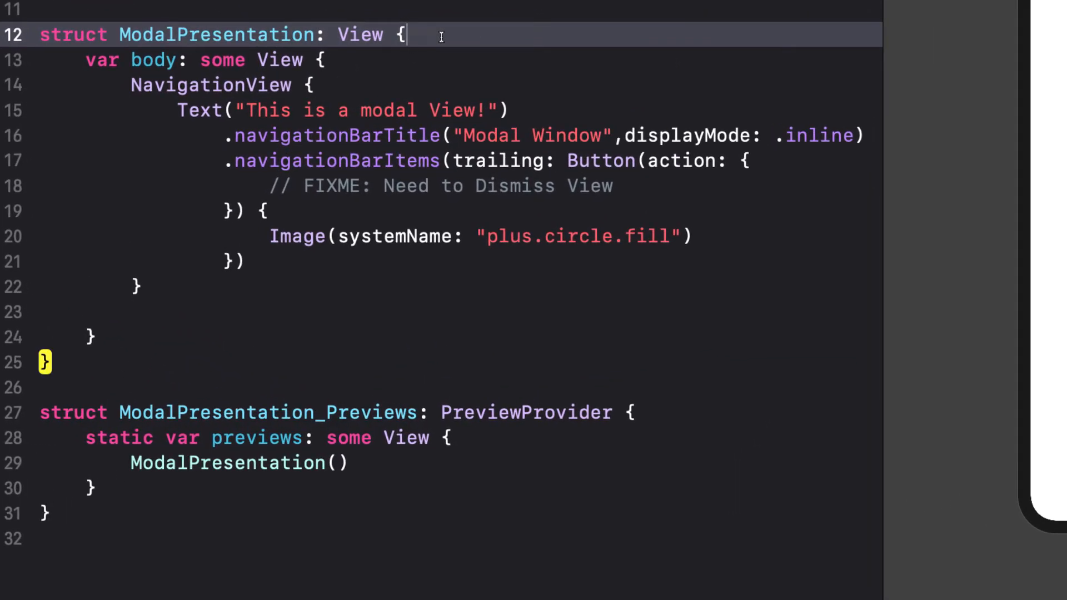
key(enter)
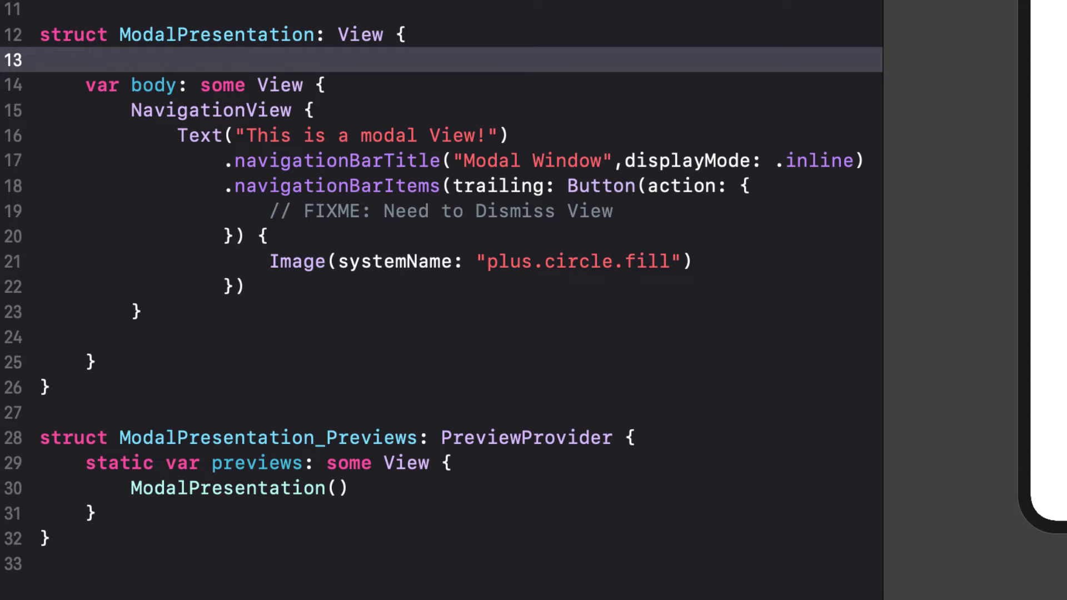
text(sui)
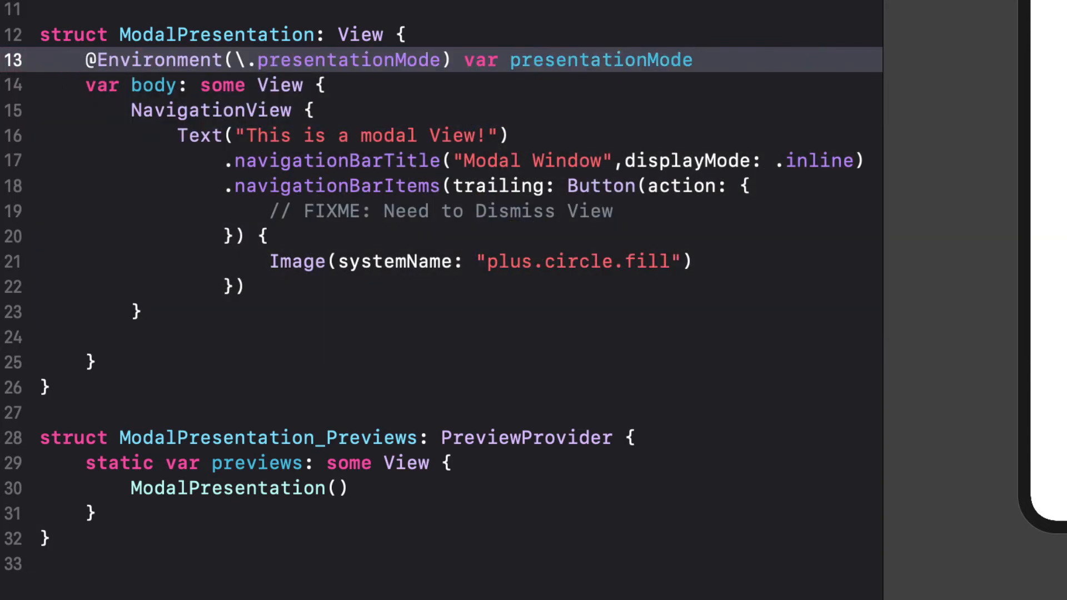
mouse_move(1058, 324)
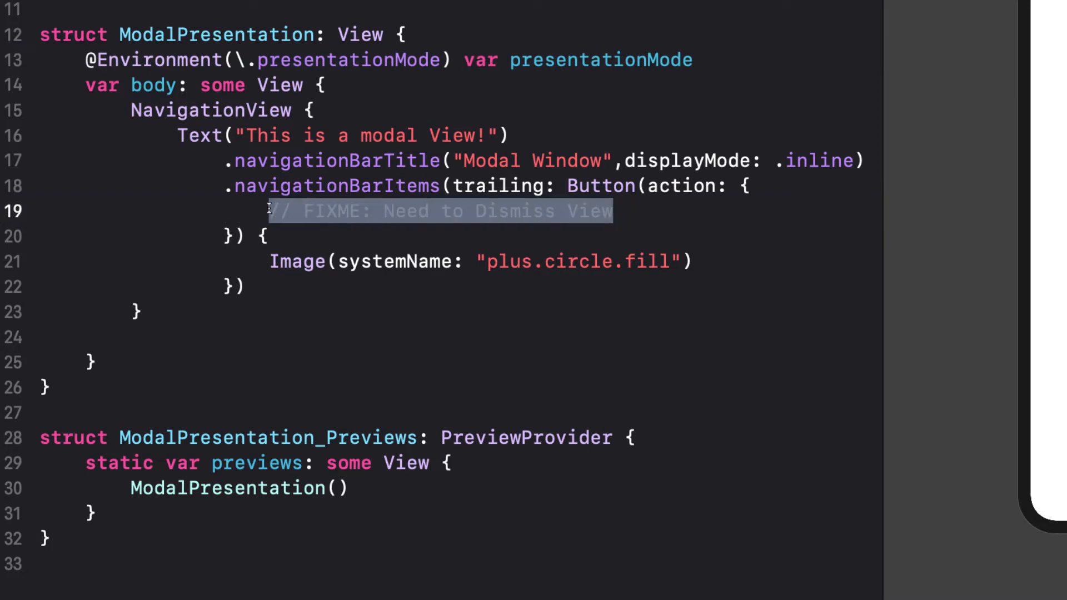
text(sui)
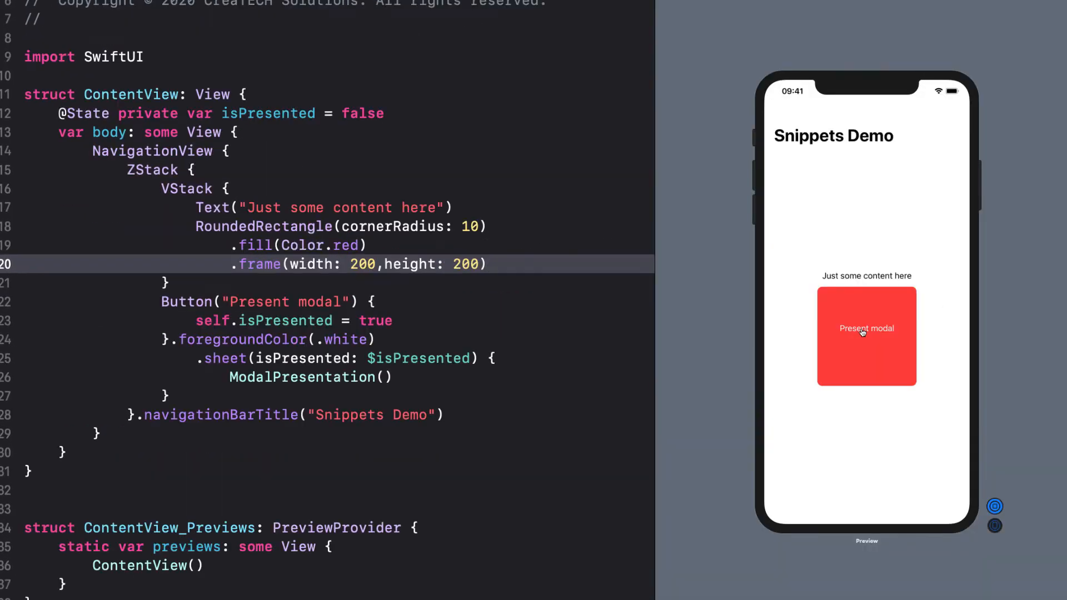
Step: Present the modal in the live preview and dismiss it with its own plus button
click(866, 335)
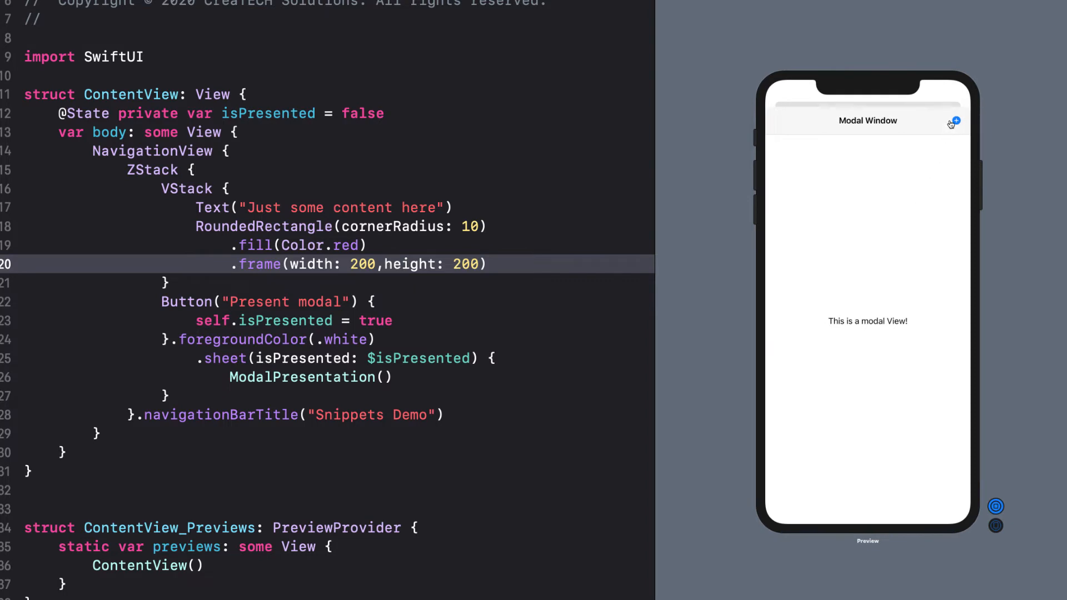
click(952, 122)
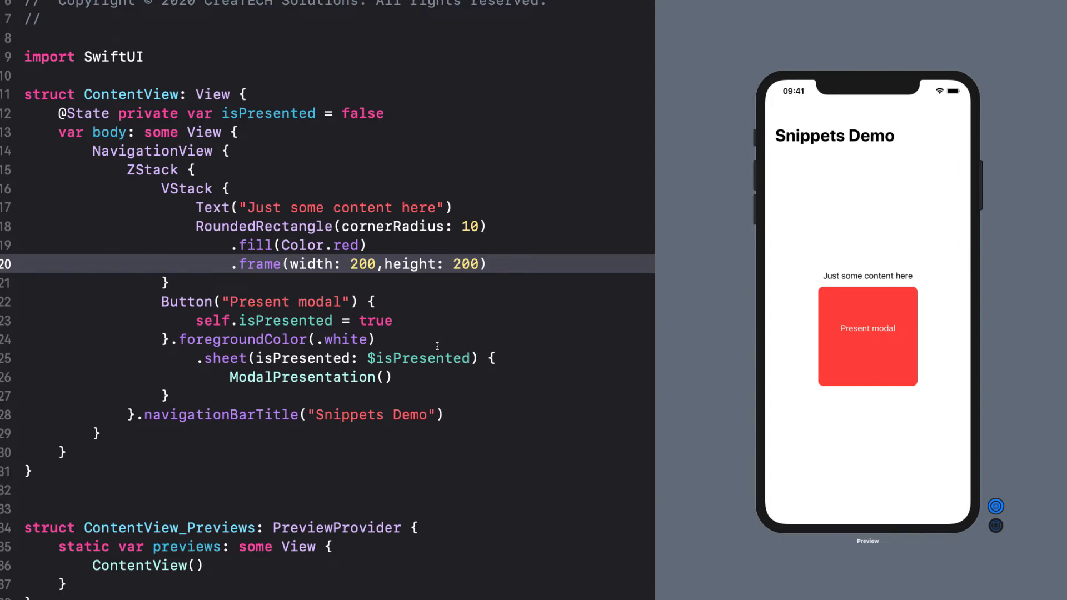
scroll(down, 3)
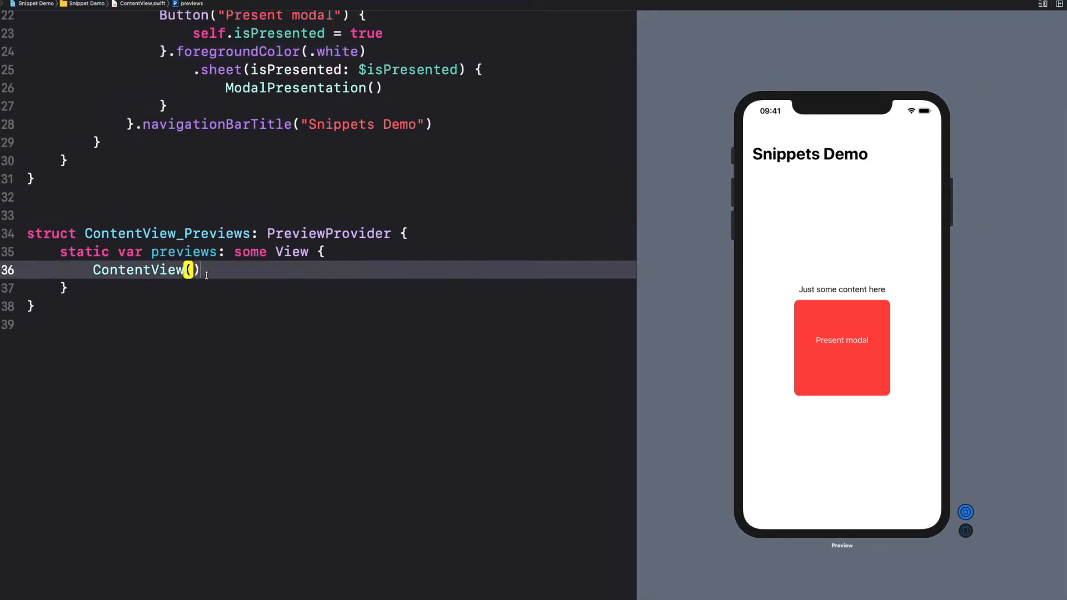
Step: Insert the sui ForEach ColorScheme preview snippet and fill YourView with ContentView()
text(su)
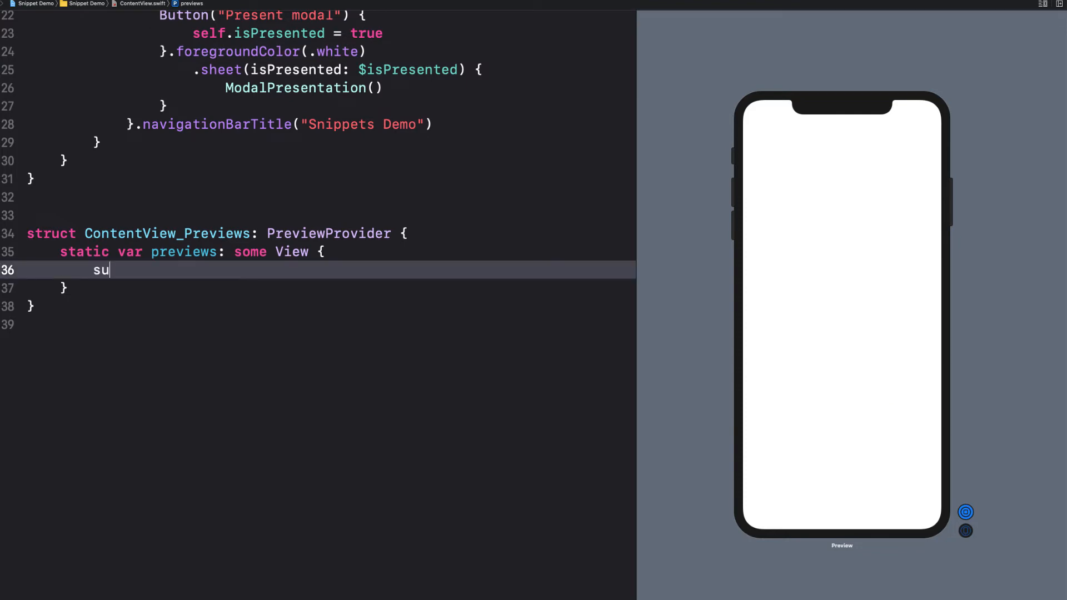
text(i)
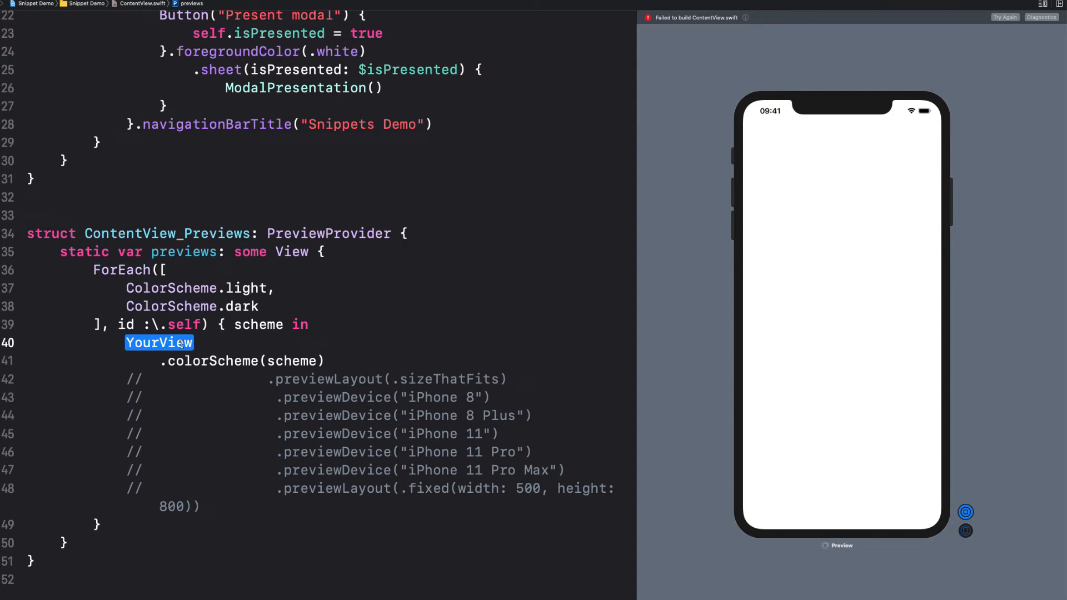
text(ContentView()
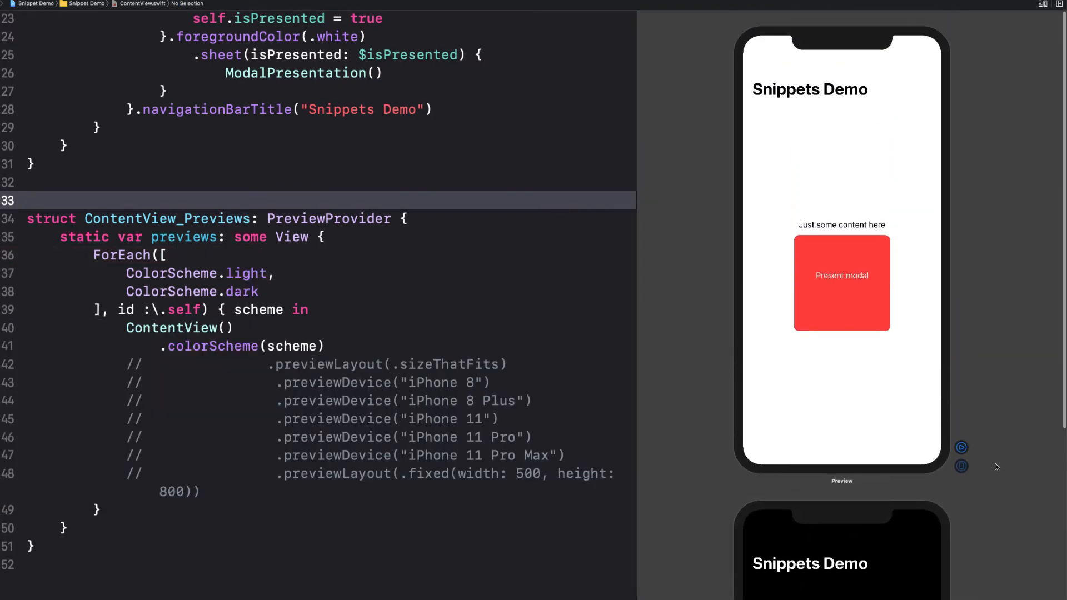
scroll(down, 3)
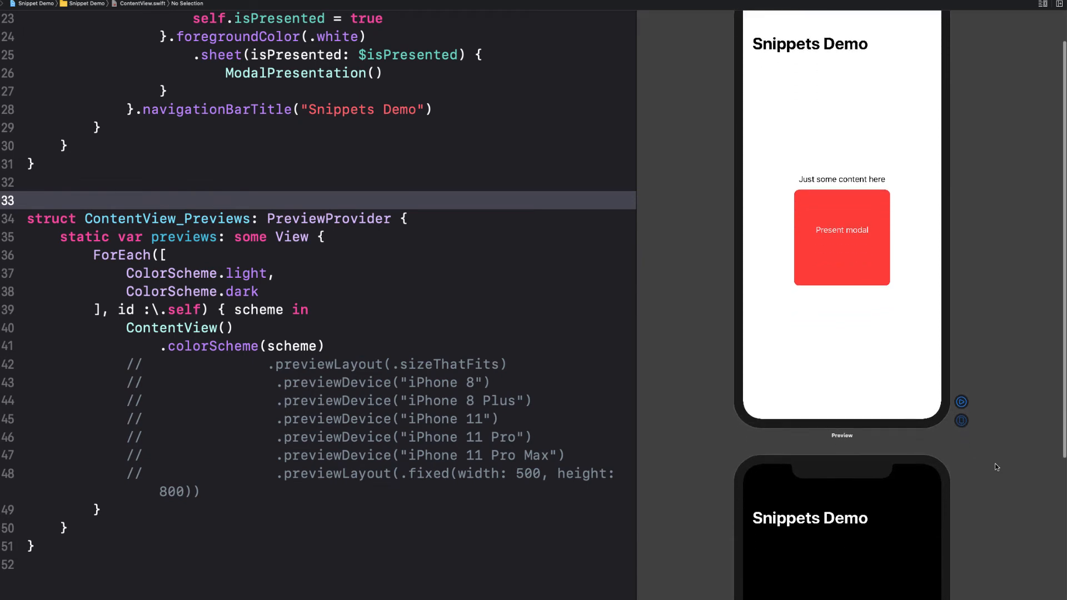
scroll(down, 3)
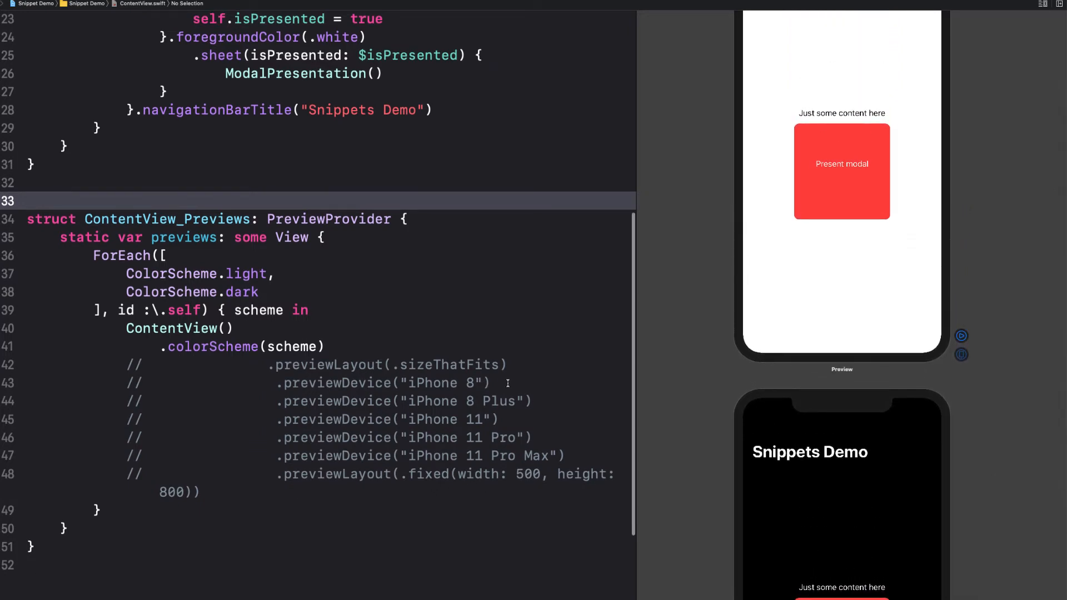
Step: Uncomment the iPhone 8 Plus device line with Cmd+/, then comment it out again
click(542, 401)
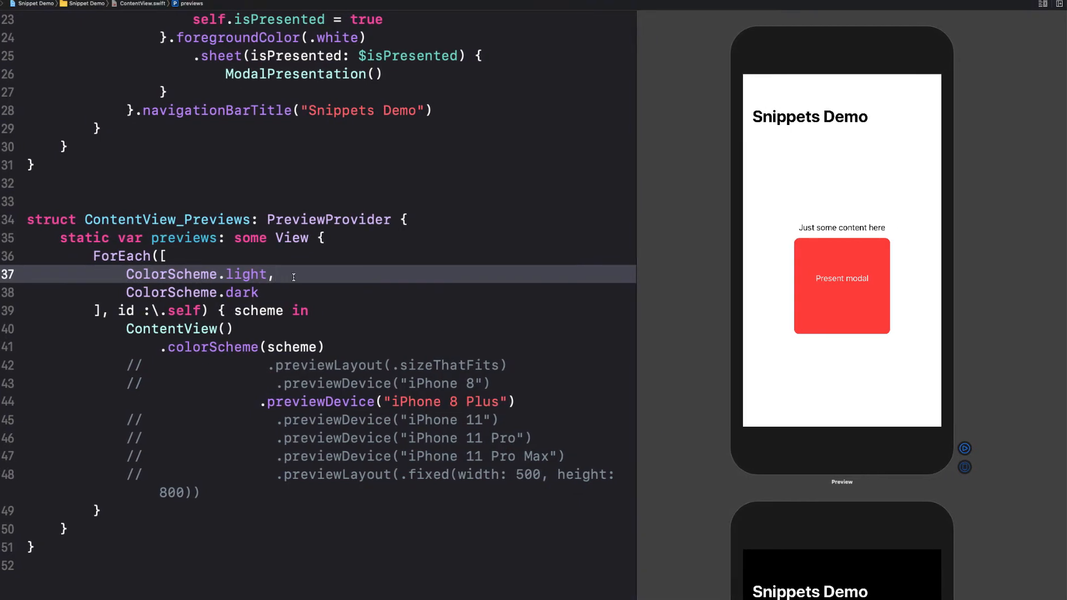
key(cmd+/)
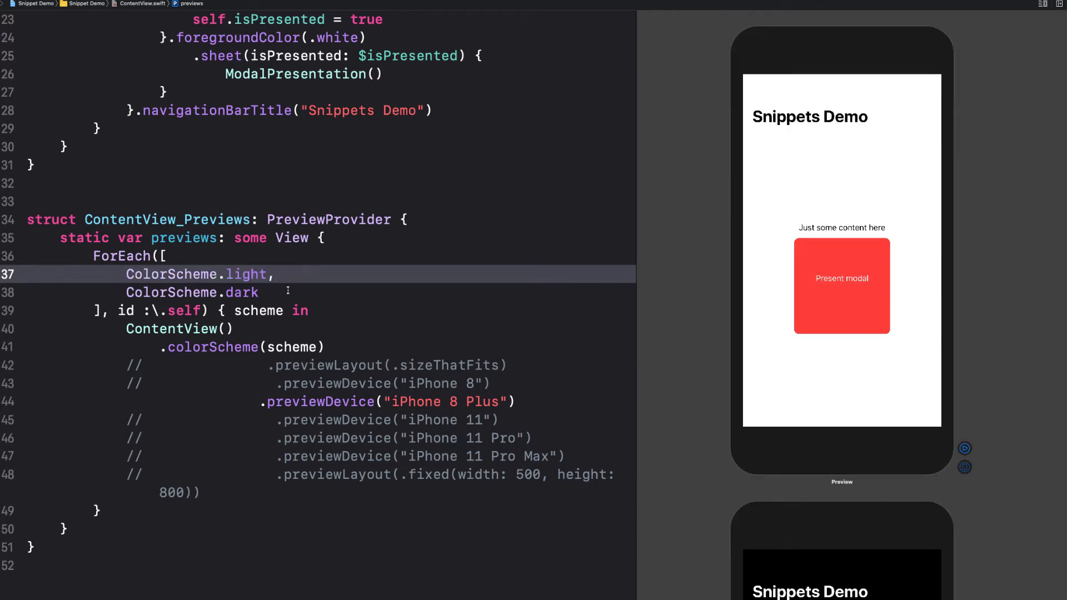
key(cmd+/)
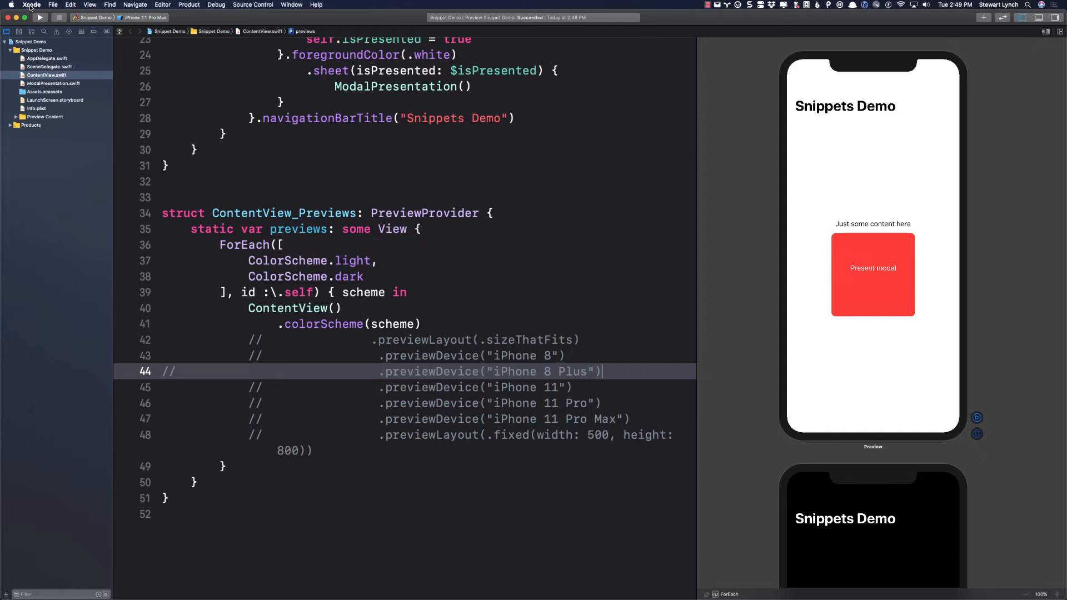
click(31, 4)
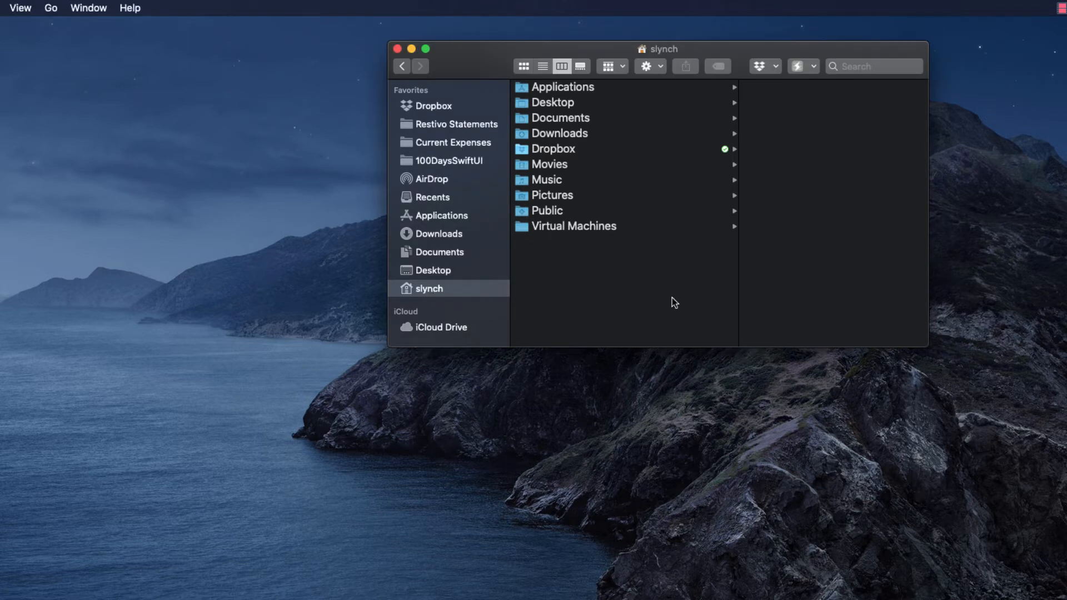
mouse_move(601, 247)
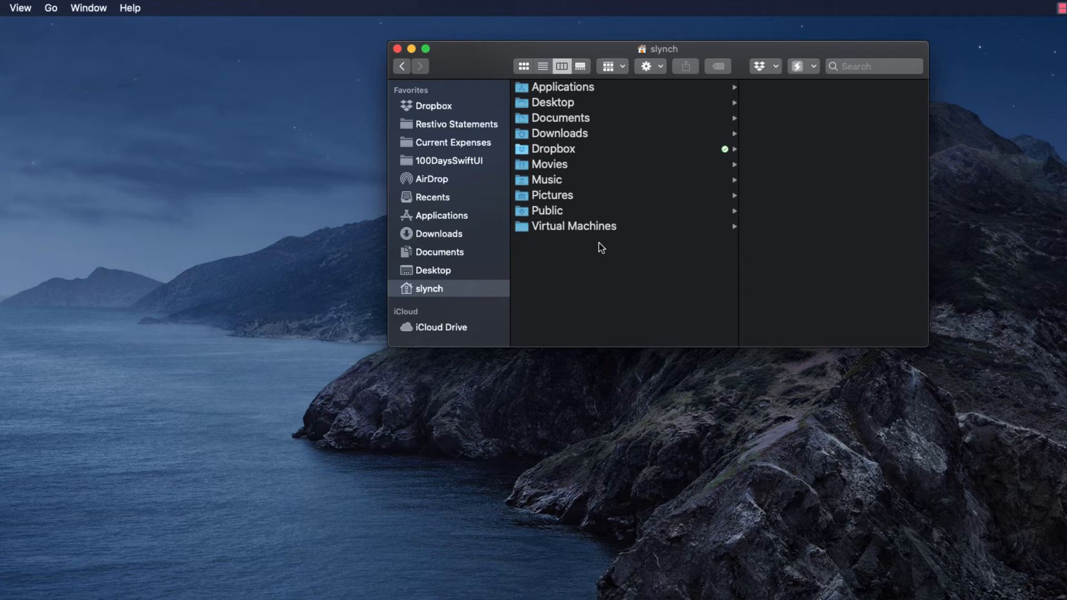
mouse_move(108, 74)
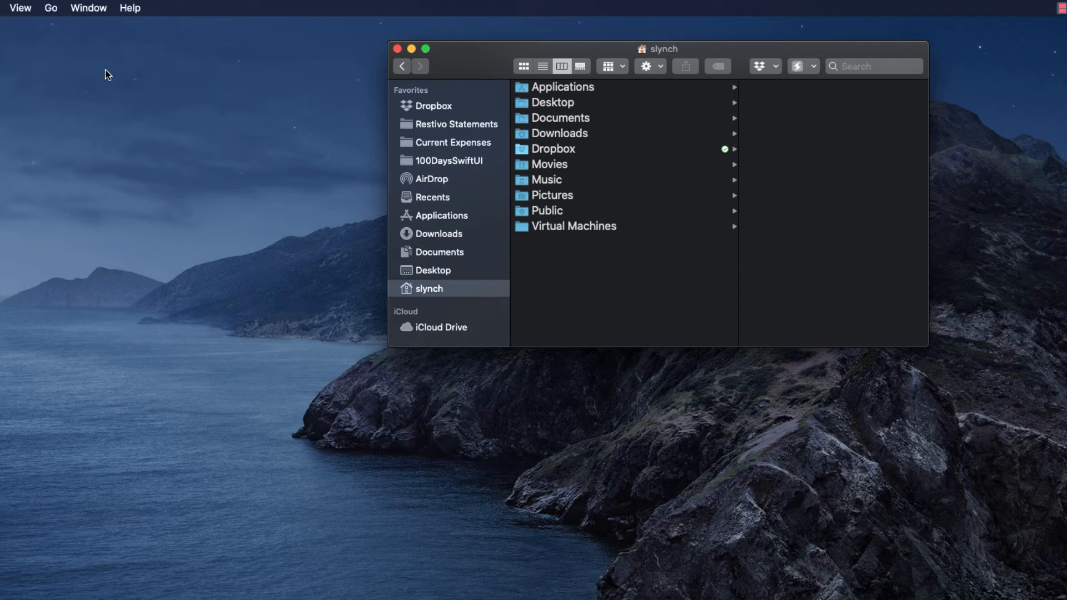
mouse_move(66, 5)
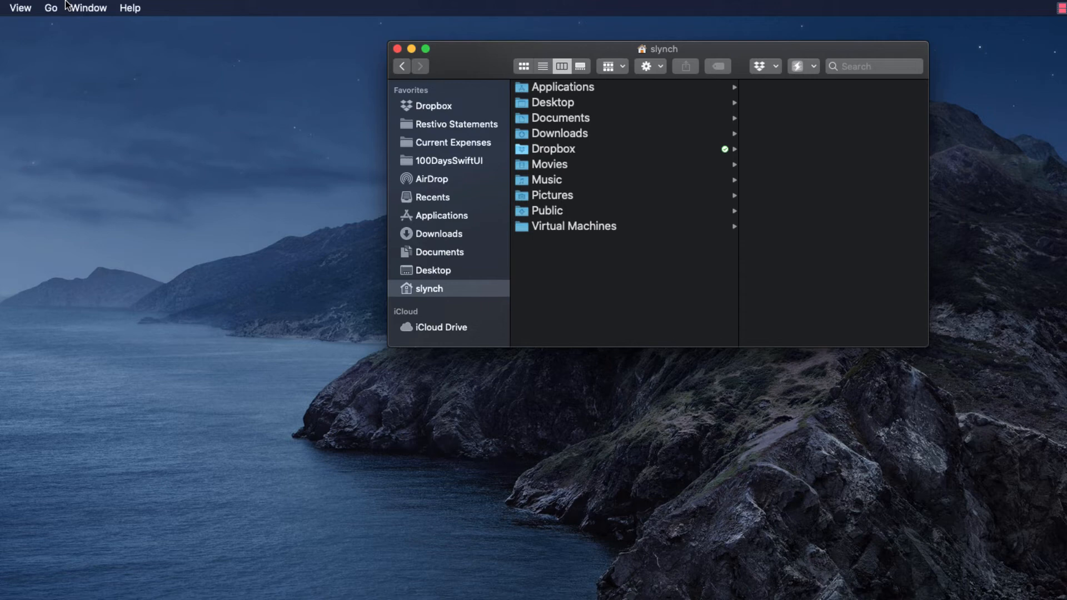
mouse_move(32, 10)
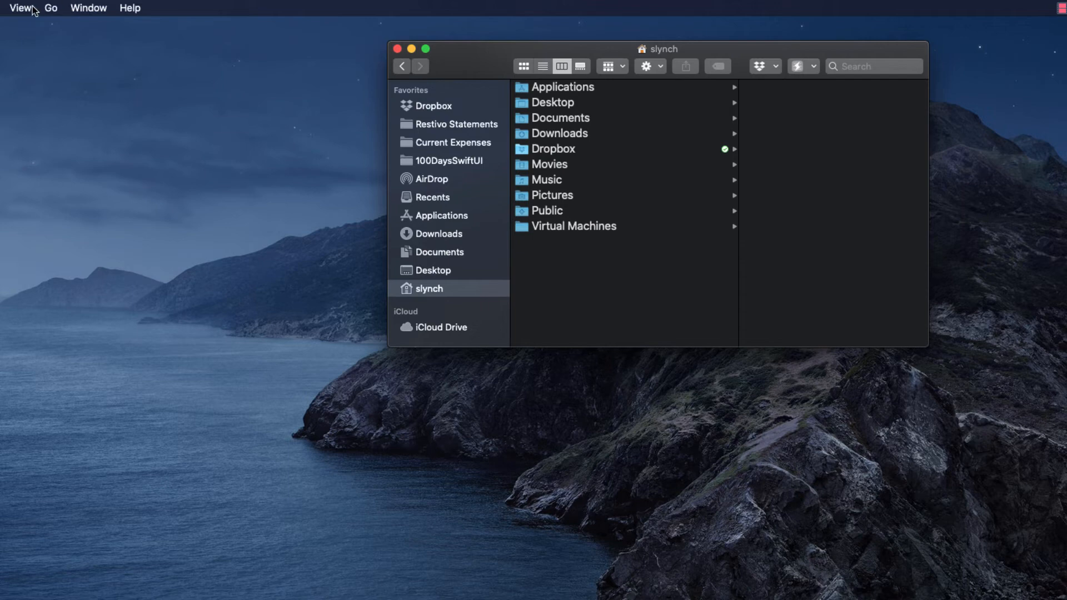
Step: Show the View Options panel for the home folder
click(20, 8)
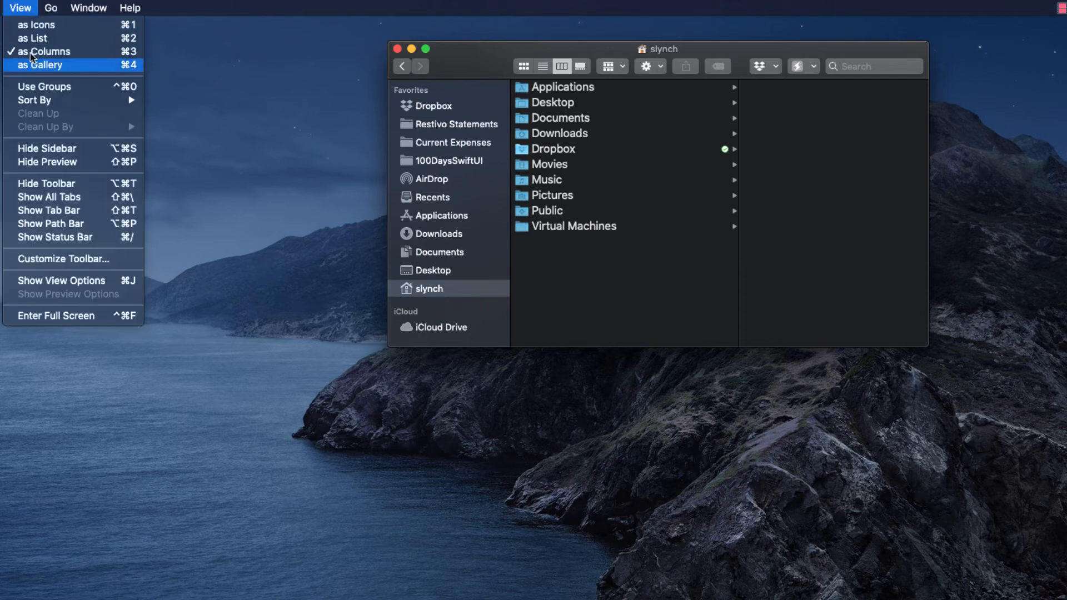
mouse_move(71, 280)
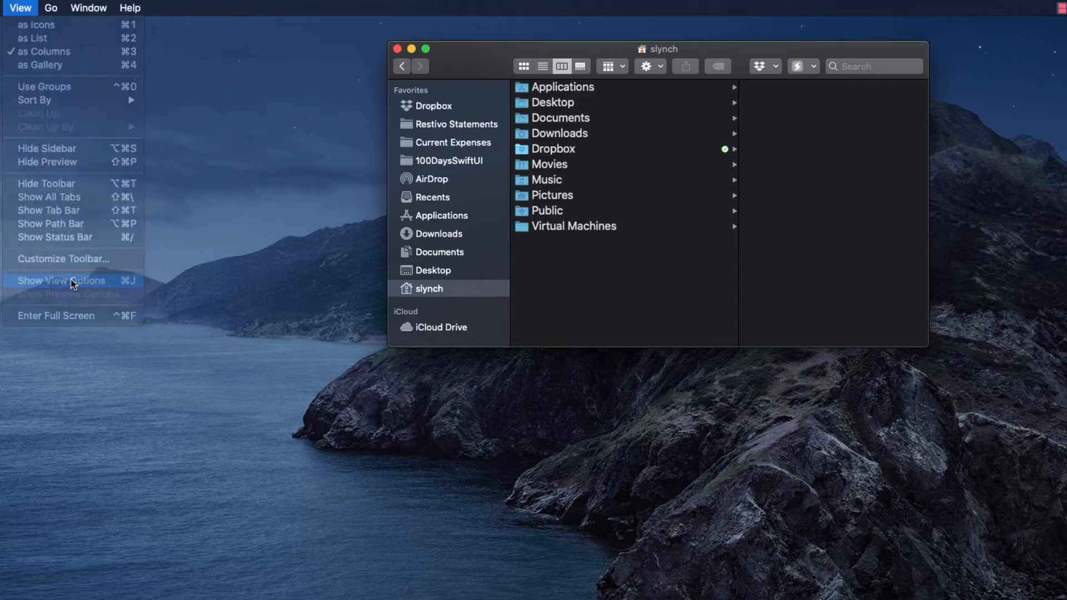
click(61, 280)
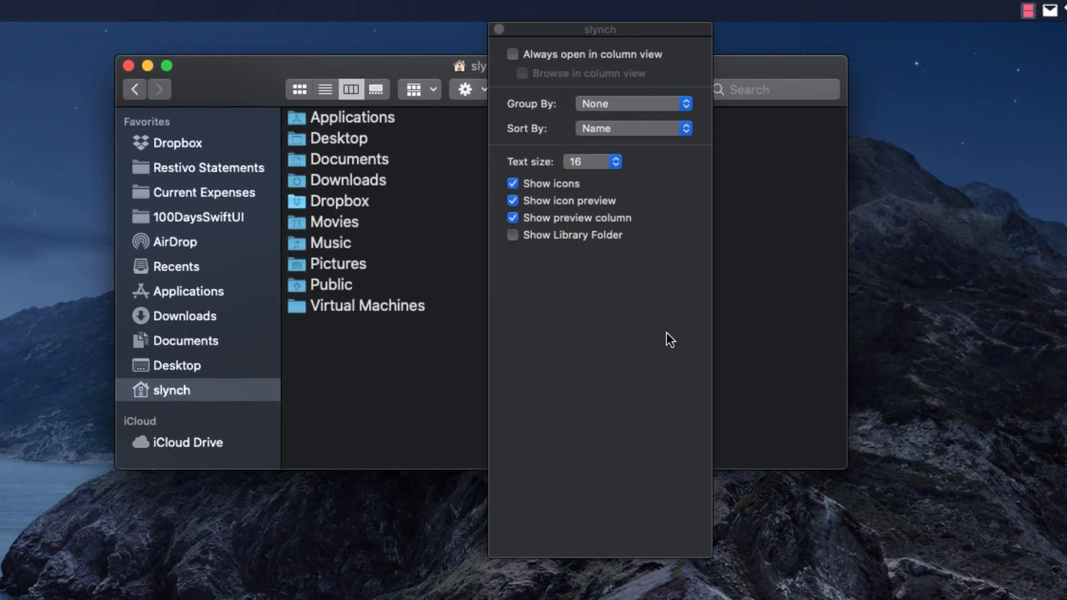
Step: Reveal the hidden Library folder and browse Library > Developer > Xcode toward the CodeSnippets files
click(513, 234)
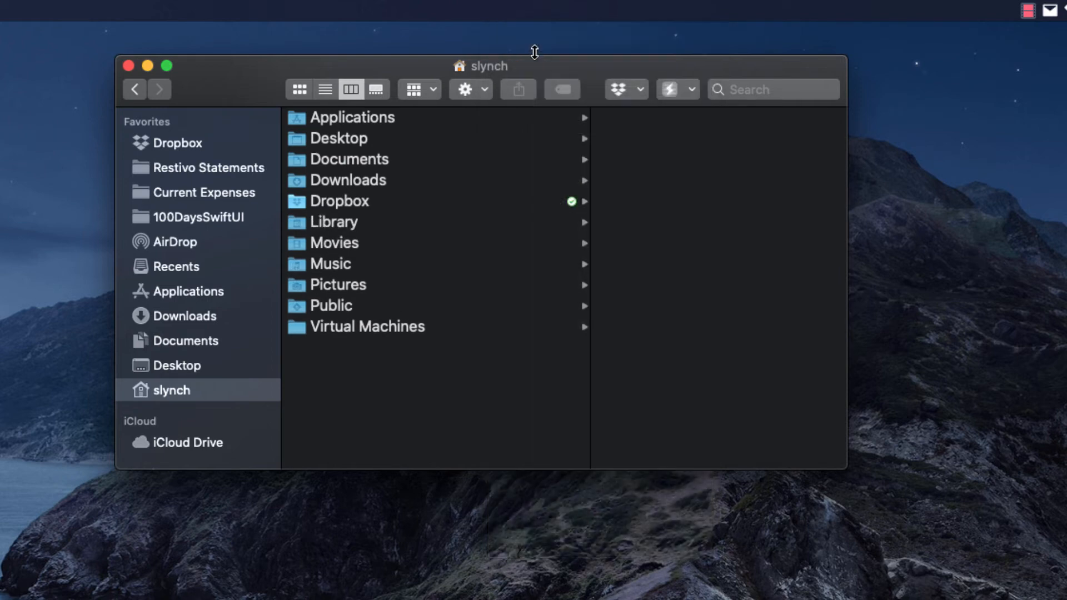
click(333, 222)
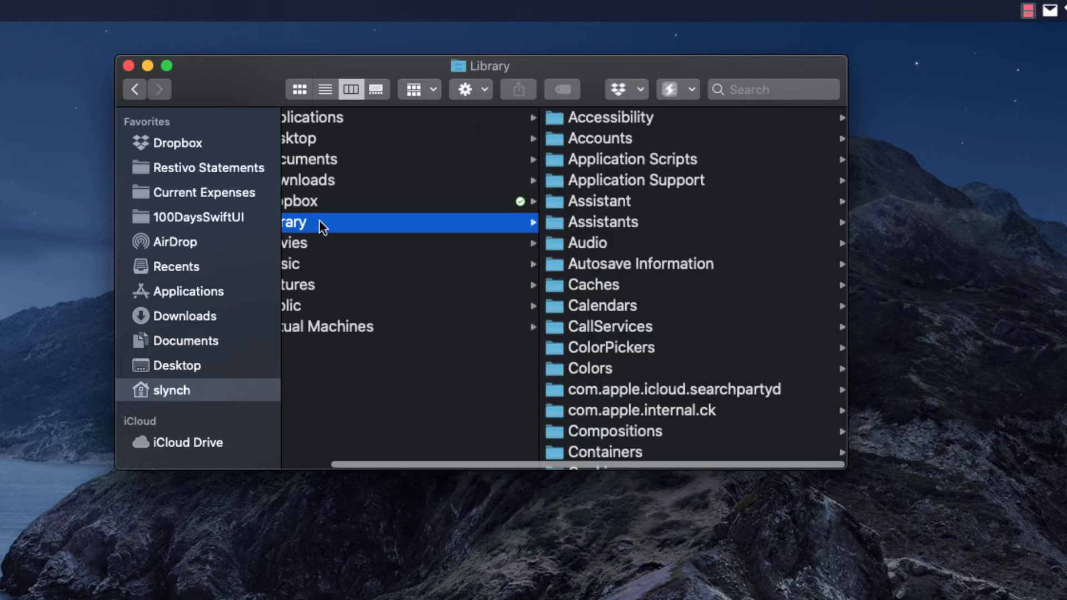
click(304, 303)
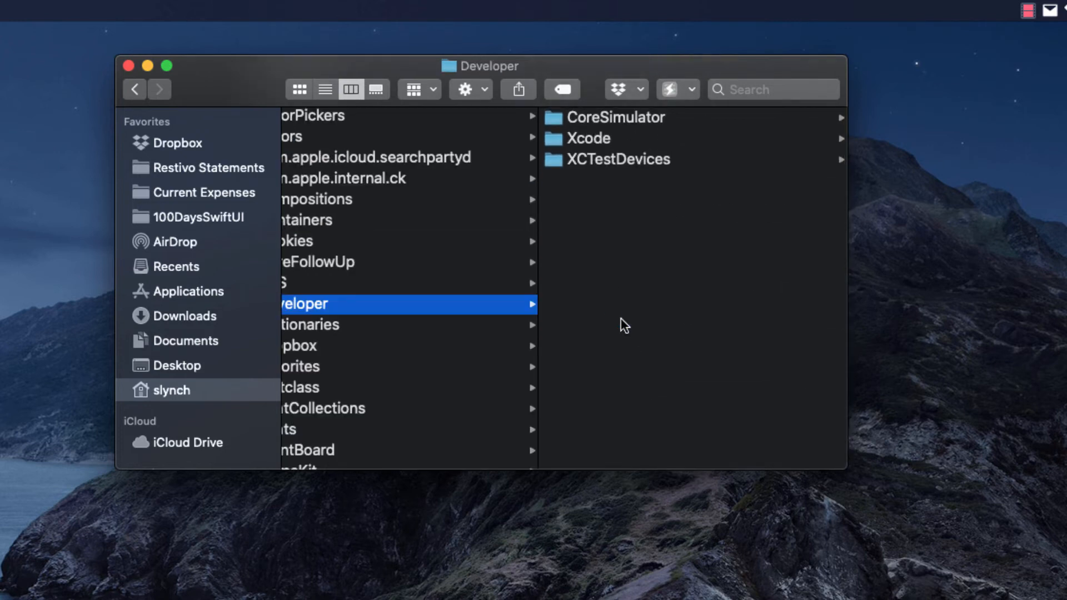
click(599, 138)
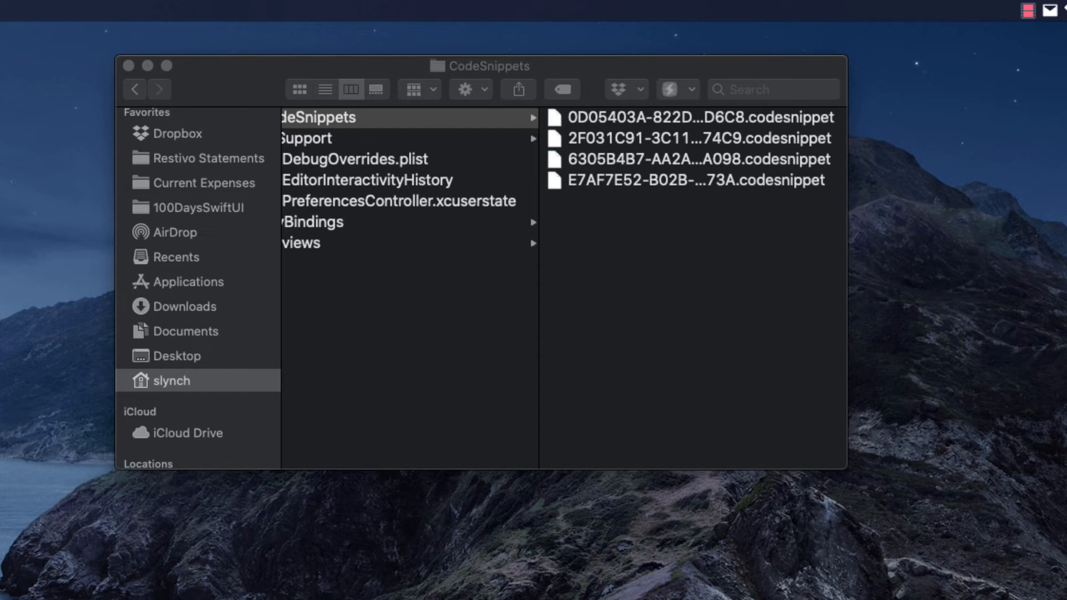
text(textExpander.app)
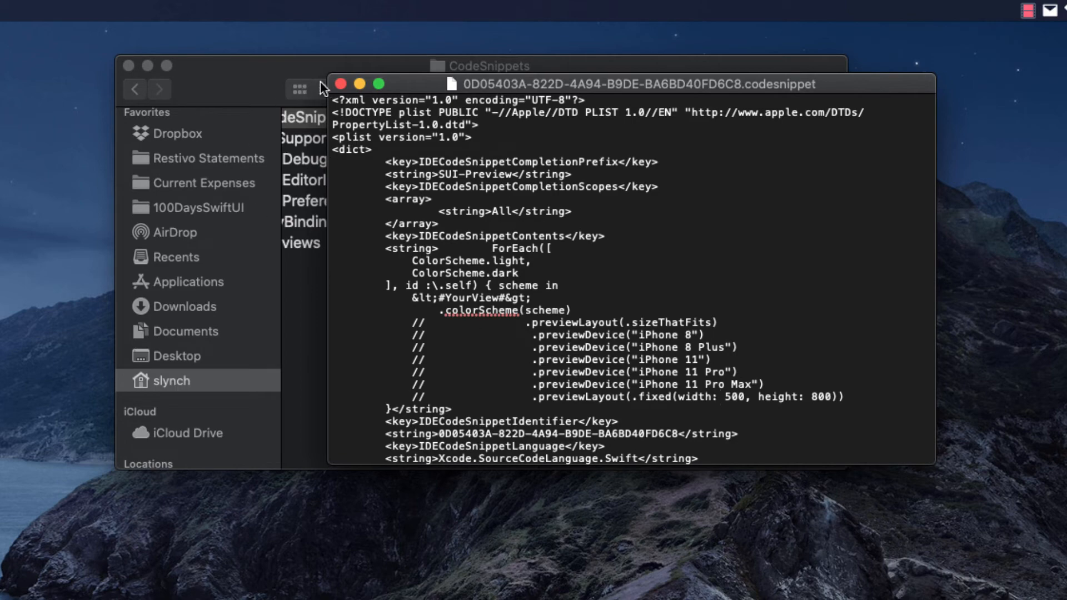
Step: Close the snippet file and switch to the SwiftSnippets repository page via Safari's Window menu
click(365, 76)
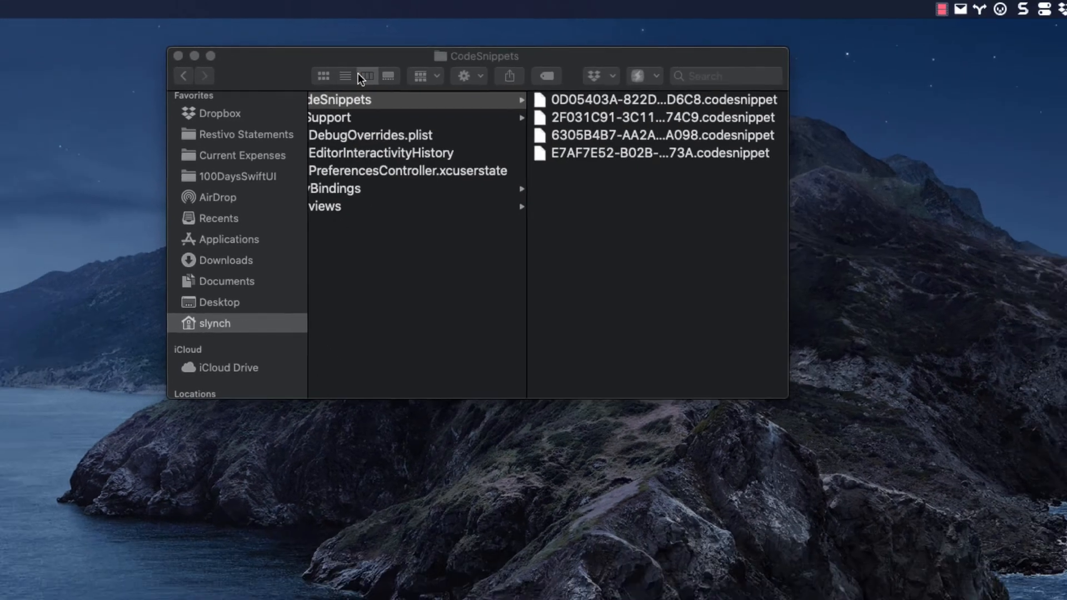
click(178, 4)
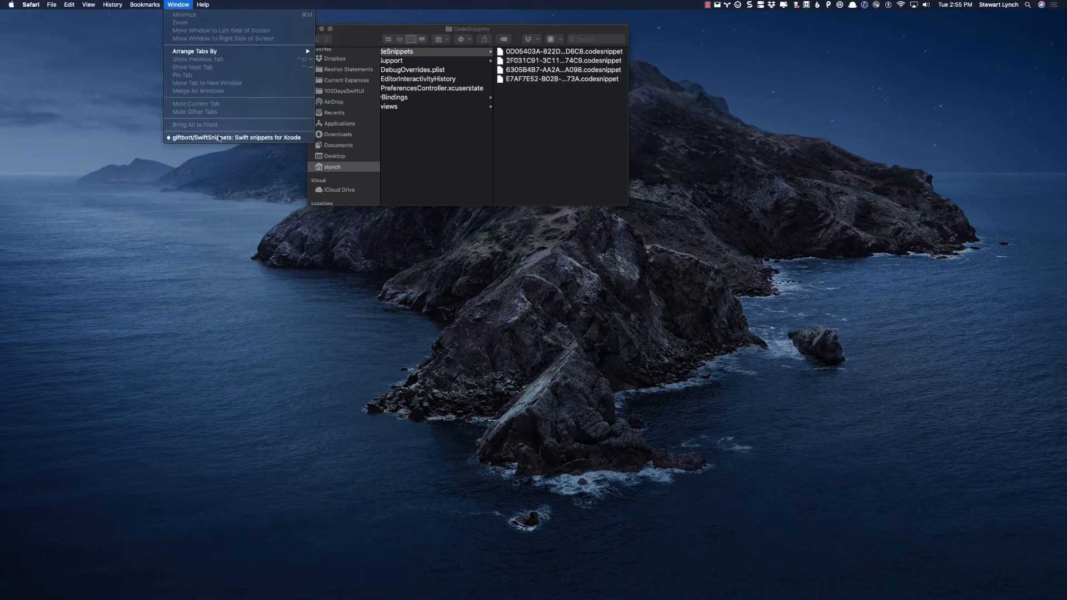
click(235, 136)
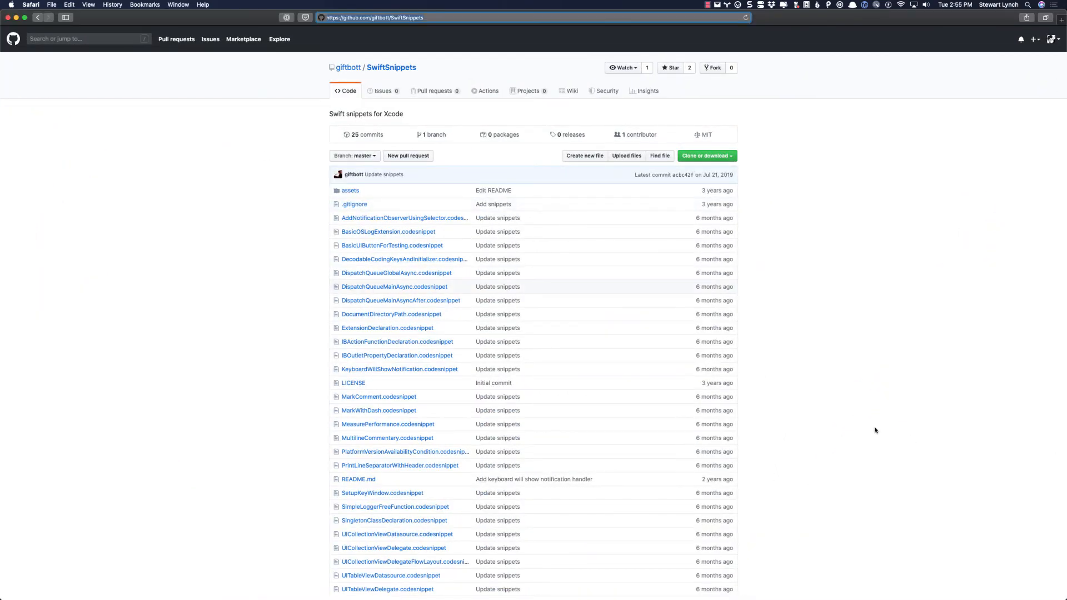
Step: Scroll down the repository to the README install instructions
scroll(down, 3)
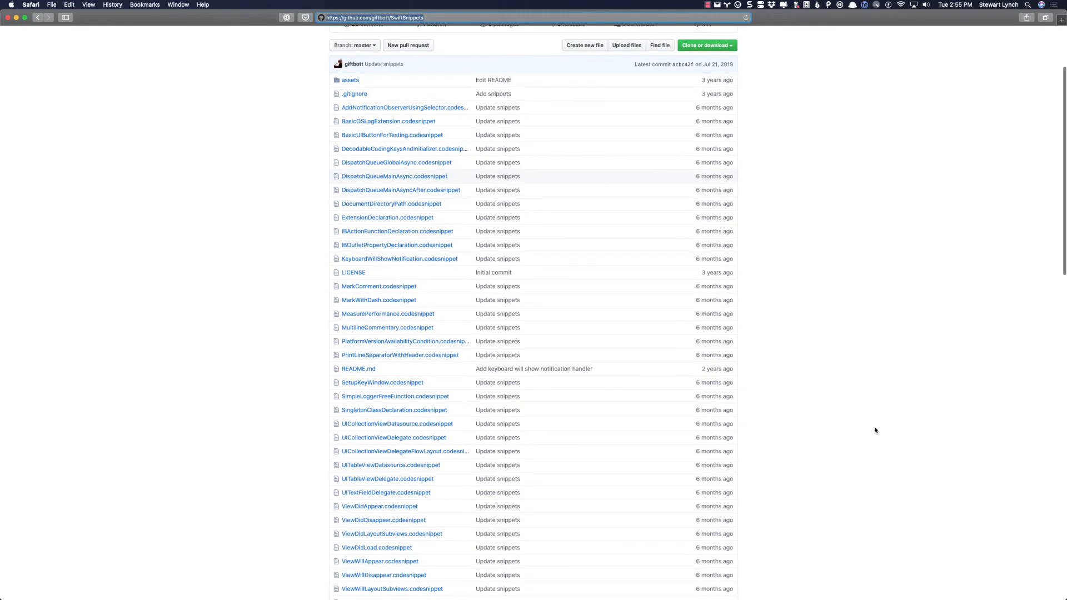
scroll(down, 3)
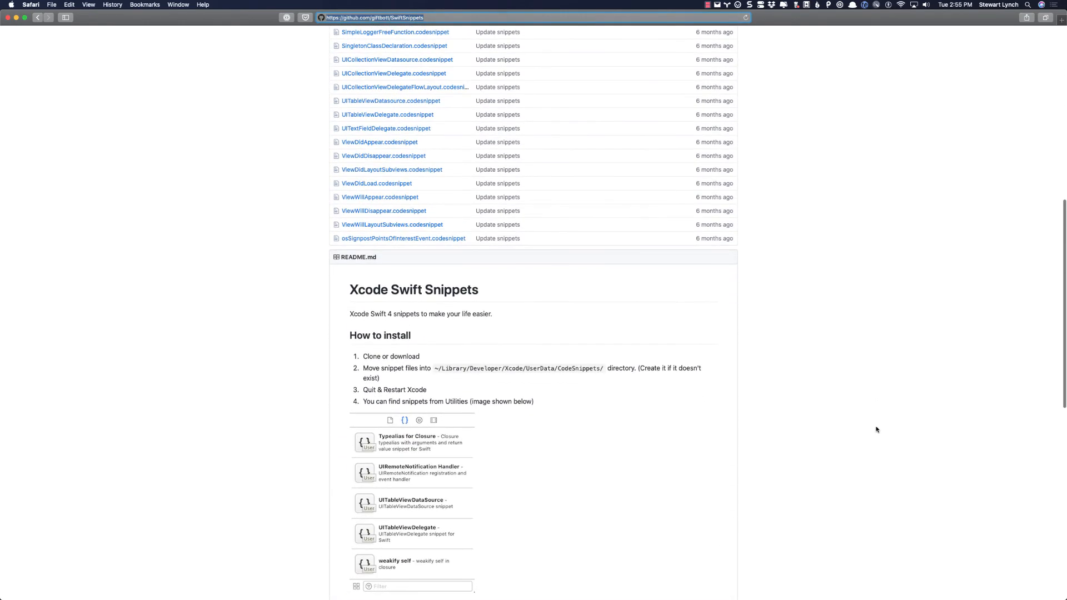
scroll(down, 3)
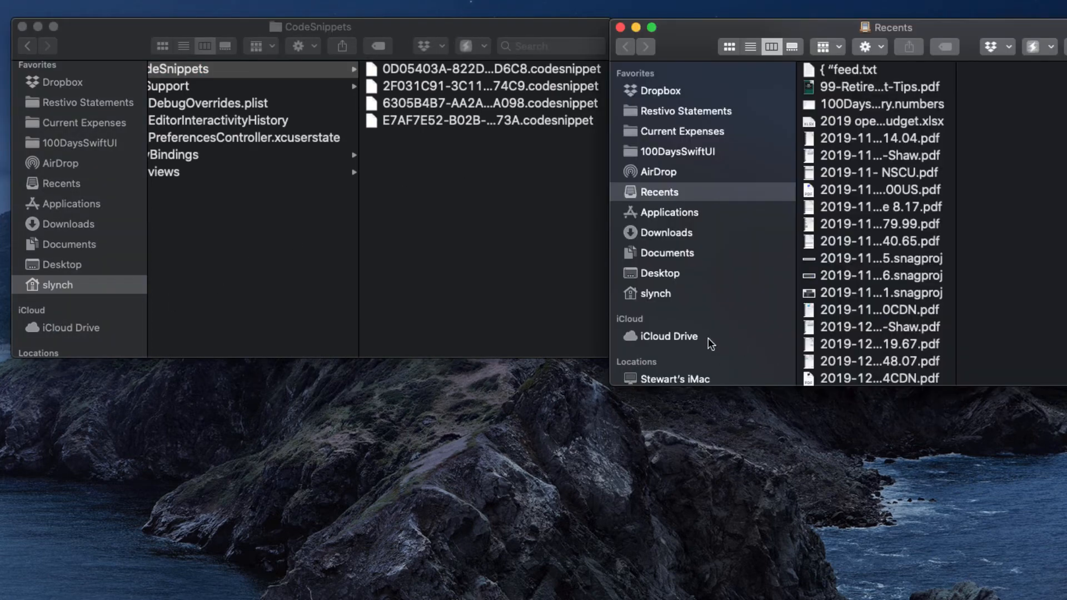
Step: Create a new folder named LibDev inside iCloud Drive's Documents
click(669, 335)
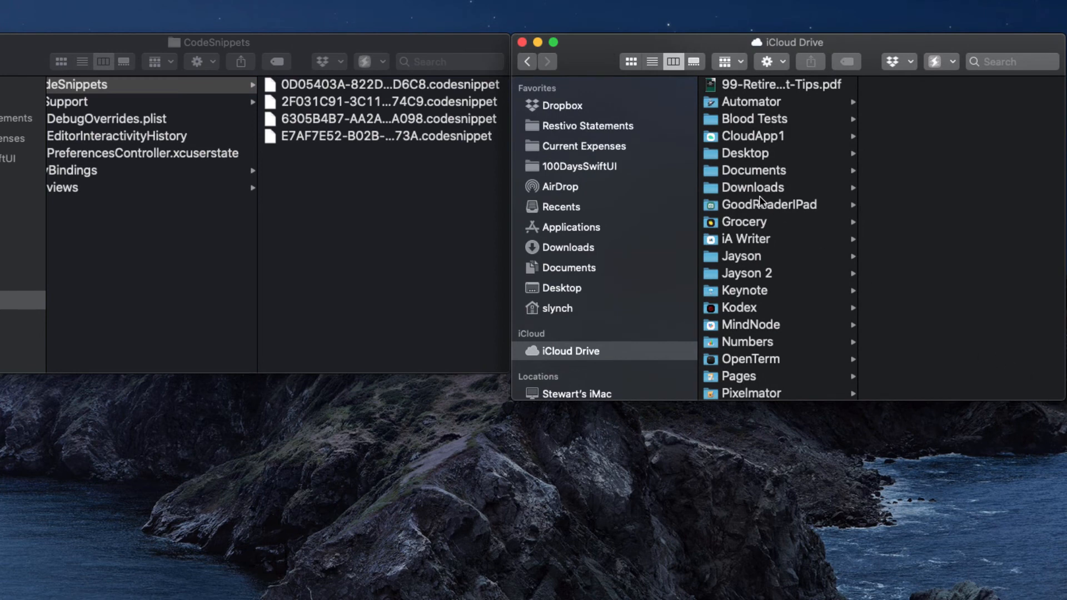
click(753, 170)
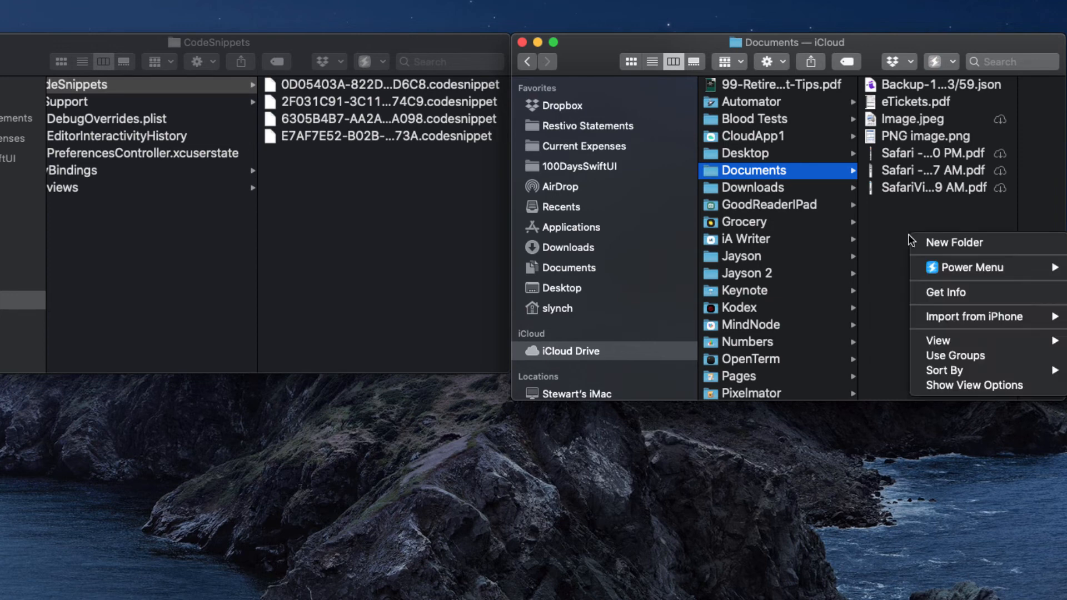
click(953, 242)
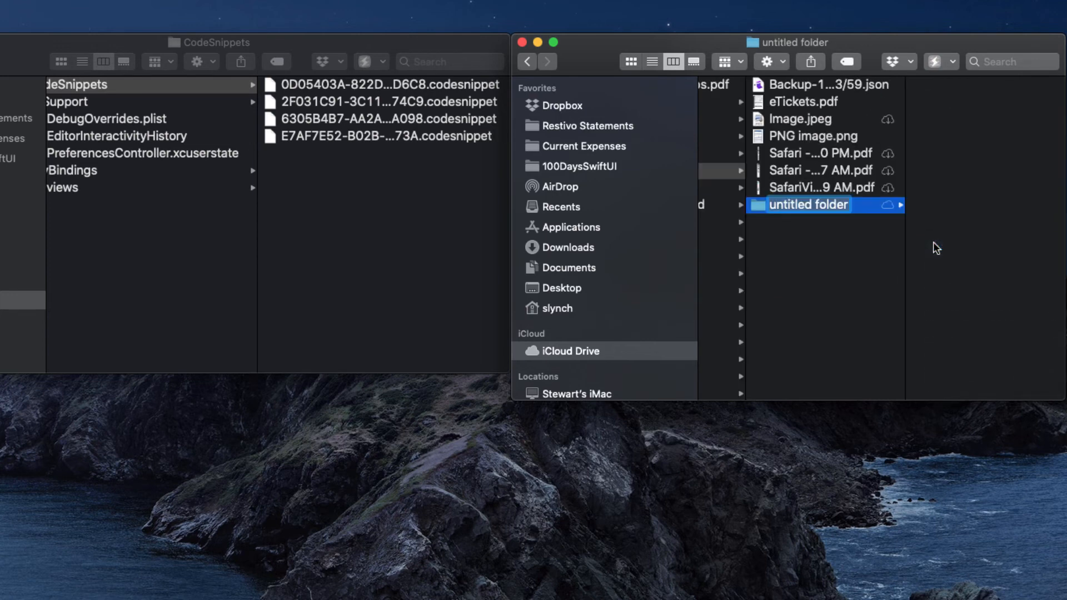
text(LibDev)
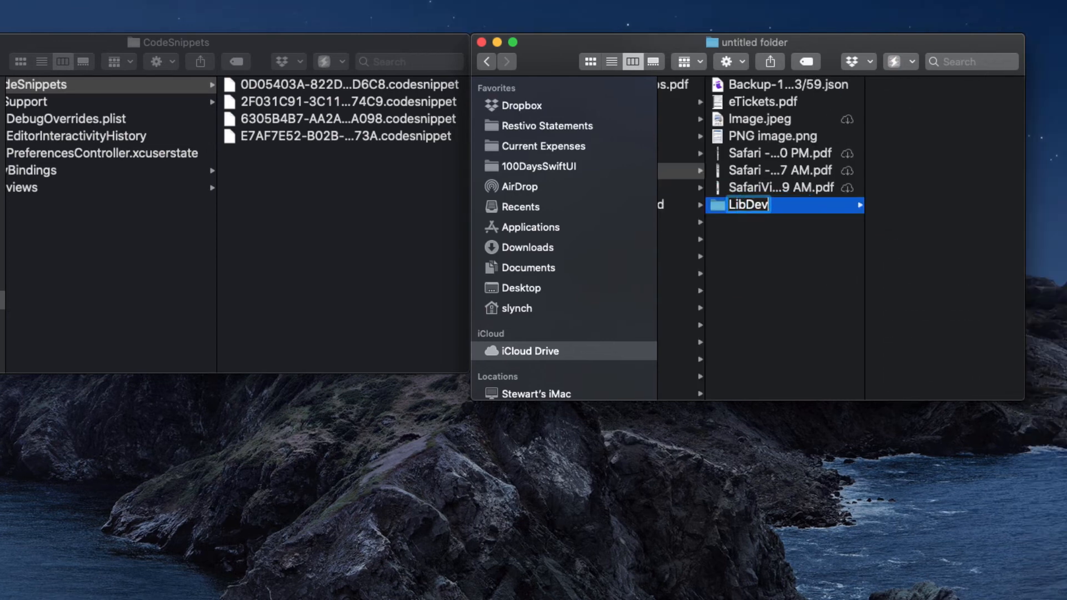
Step: Move CodeSnippets from Xcode's UserData into LibDev and launch Terminal from Spotlight
text(Xcode)
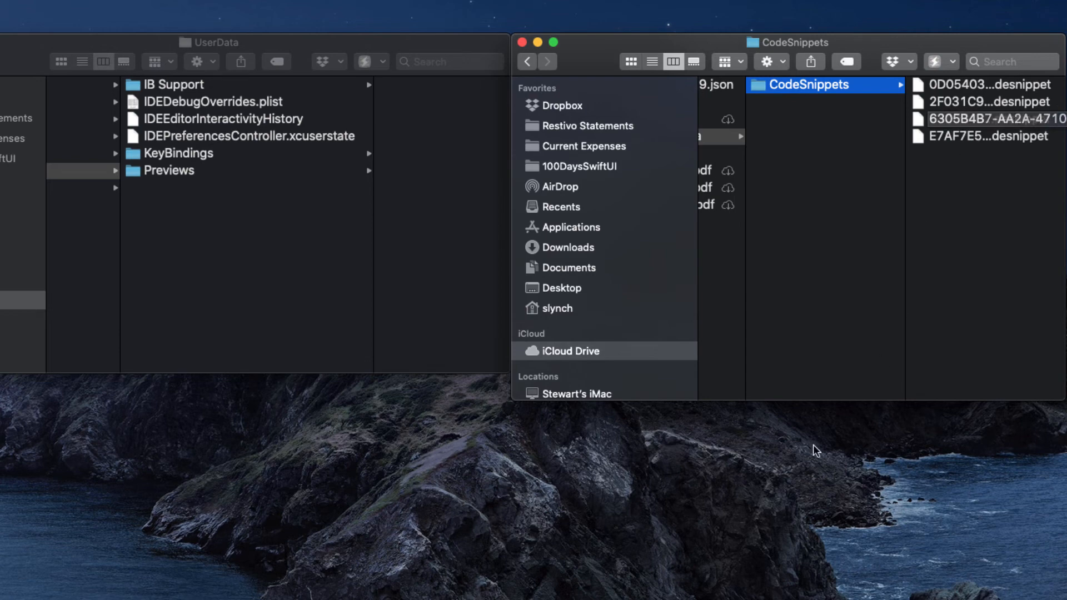
text(terminal.app)
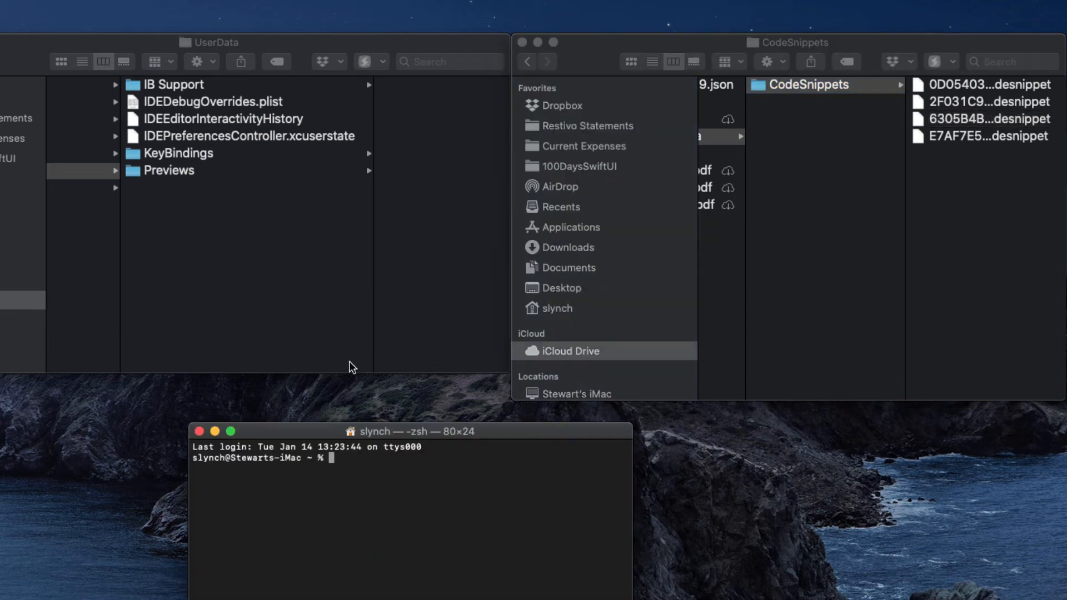
Step: Build the ln -s command linking iCloud CodeSnippets into /Users/slynch/Library/Developer/Xcode/UserData
drag(408, 431, 415, 282)
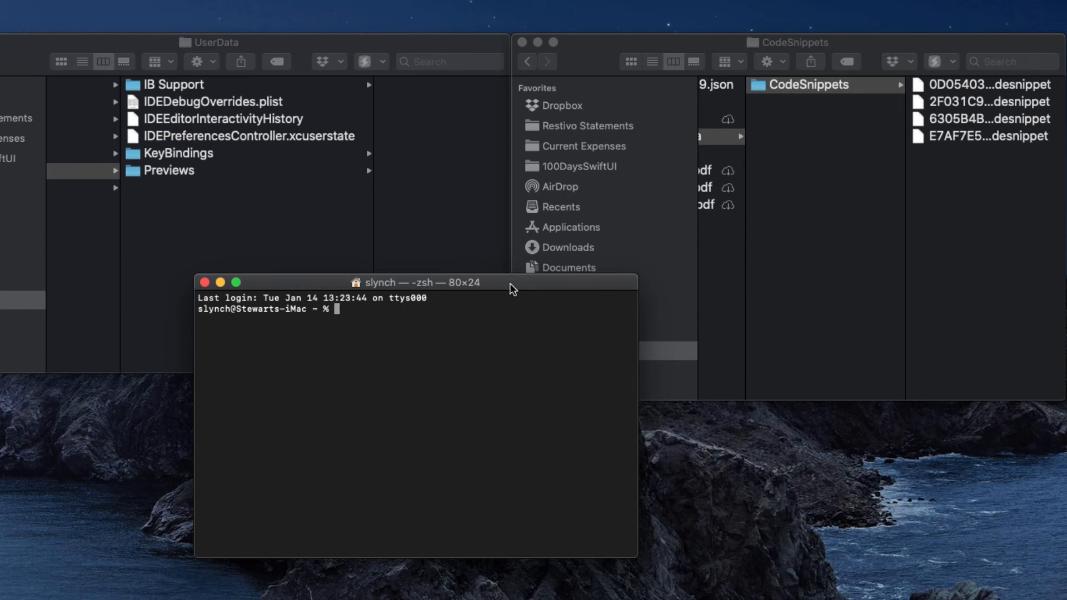
text(ln)
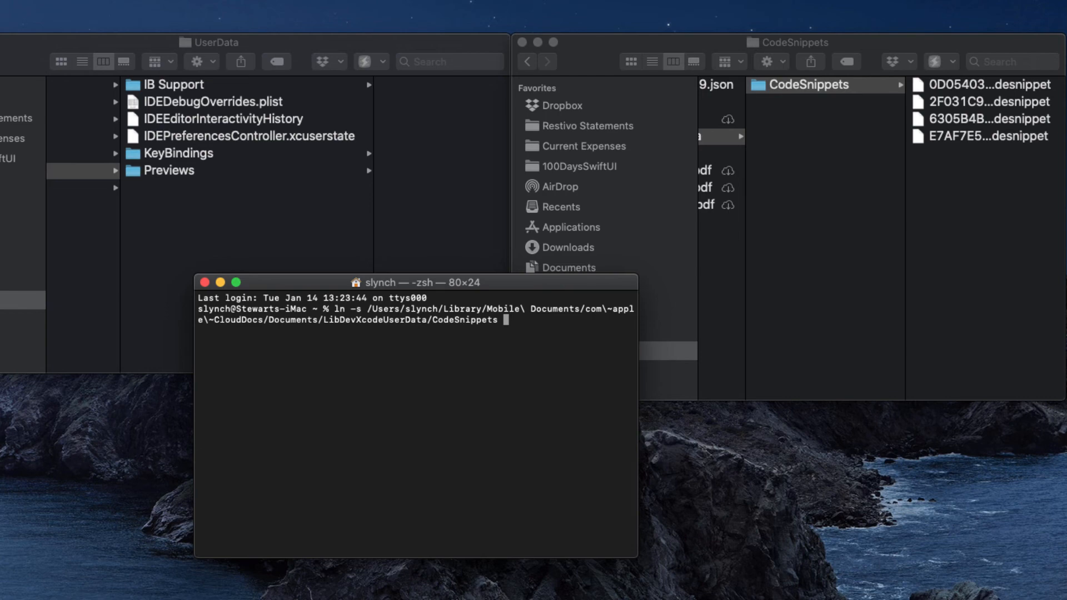
mouse_move(292, 269)
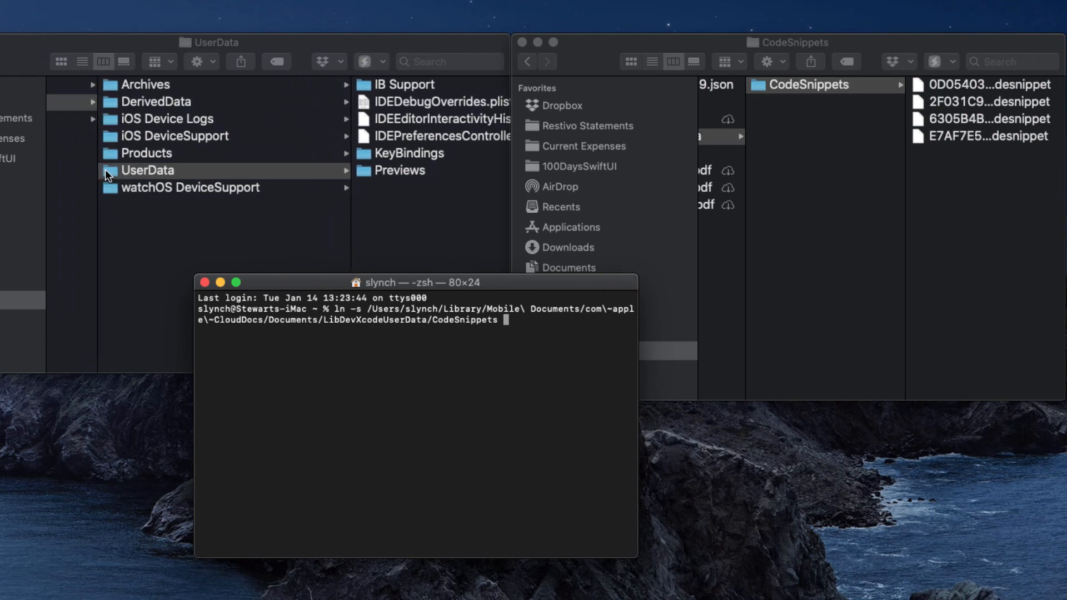
text(/Users/slynch/Library/Developer/Xcode/UserData)
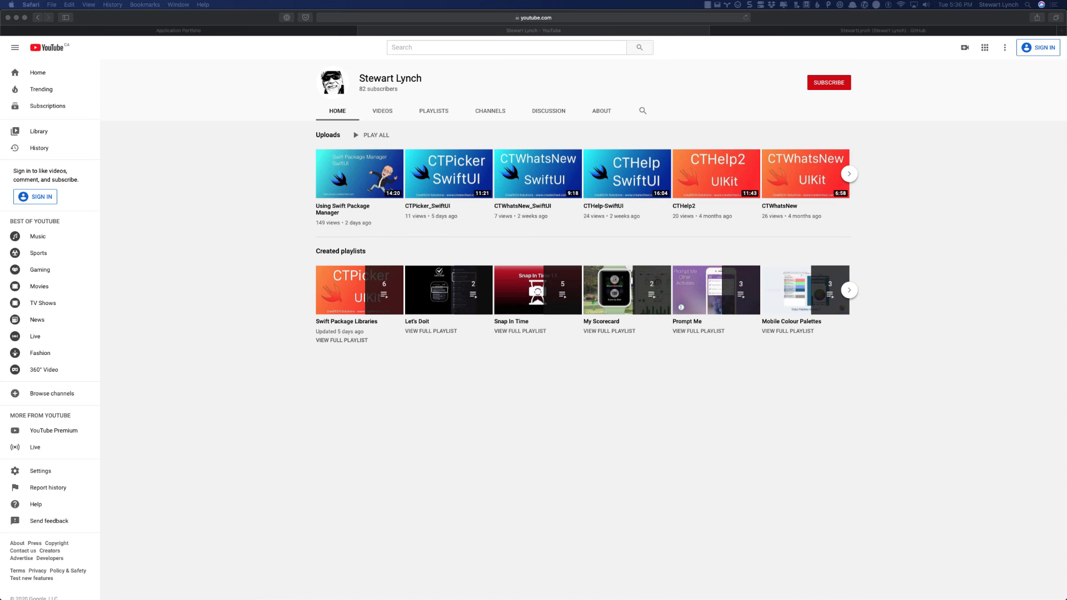
Step: Show the CreaTECH Solutions app portfolio tab, then the author's GitHub profile tab
click(178, 30)
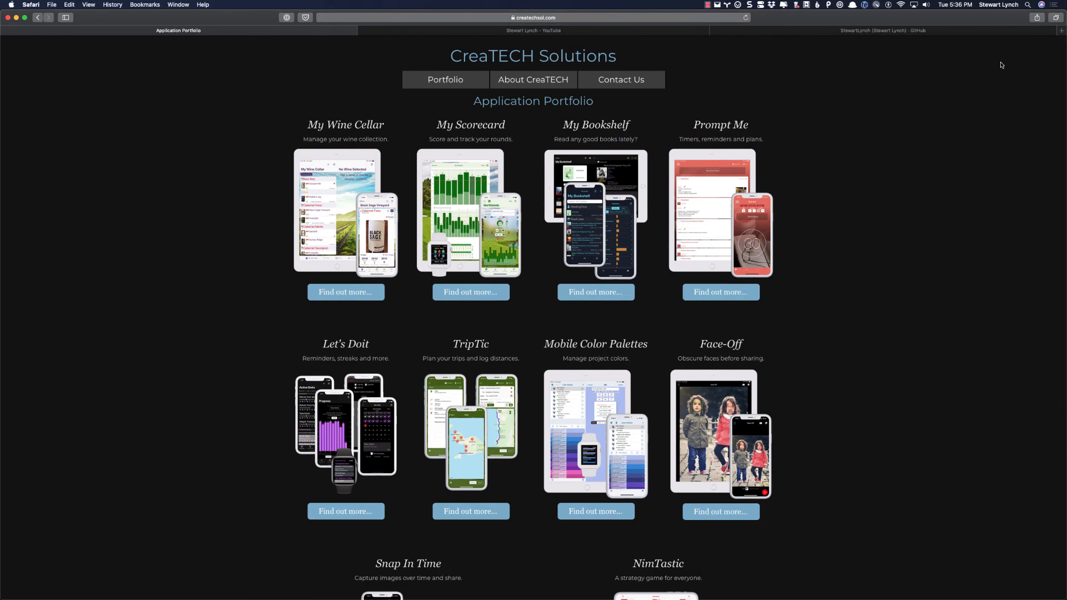
click(881, 30)
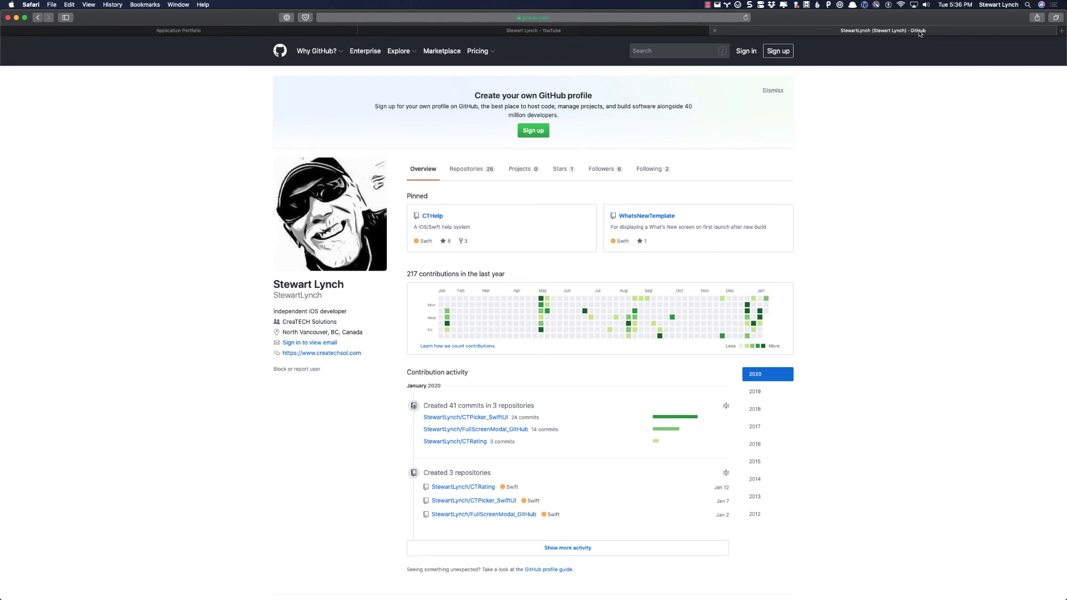